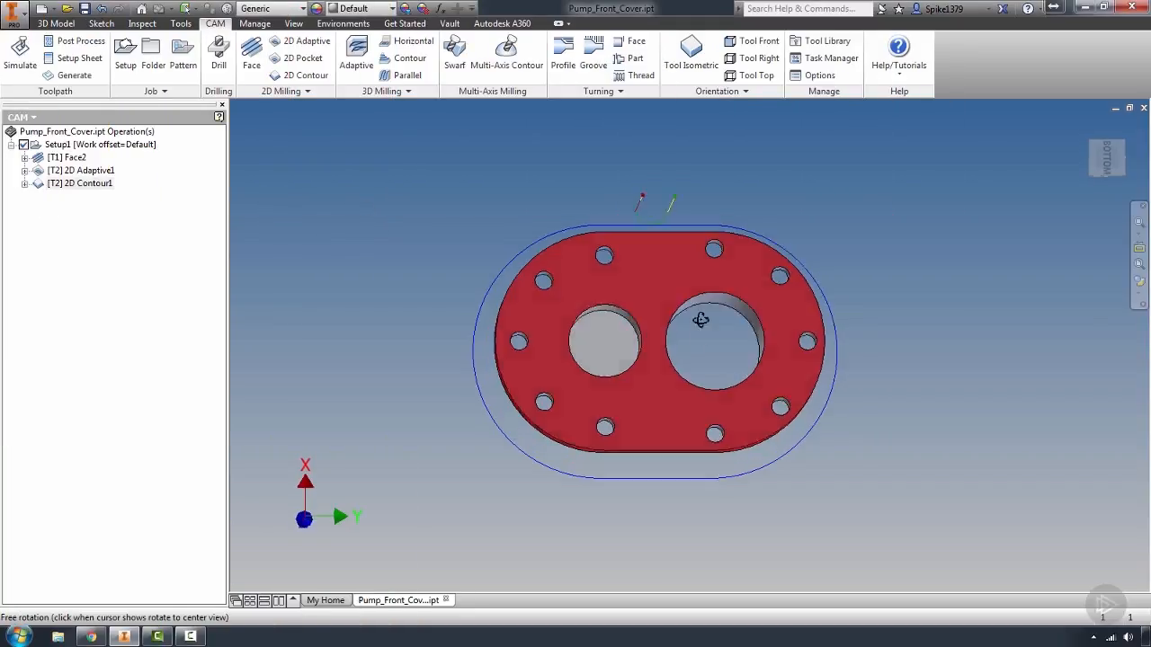
Step: Orbit the pump front cover to an angled view showing the stock block around it
drag(701, 320, 763, 327)
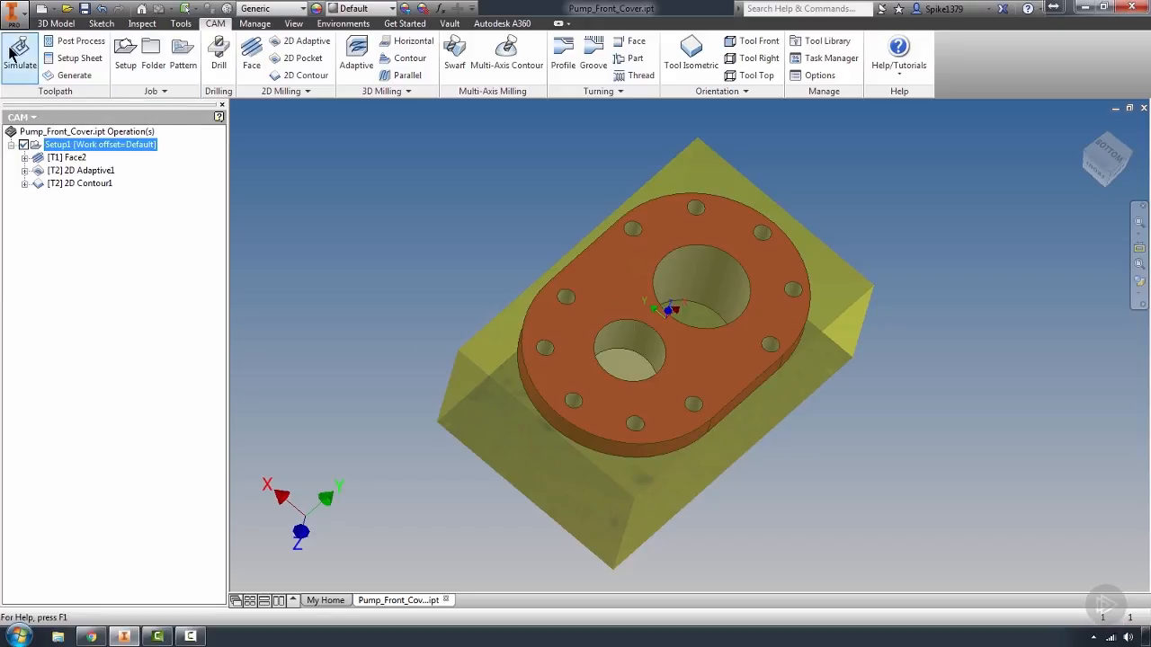
Step: Launch Simulate for the setup and set the toolpath display mode to Tail
click(18, 54)
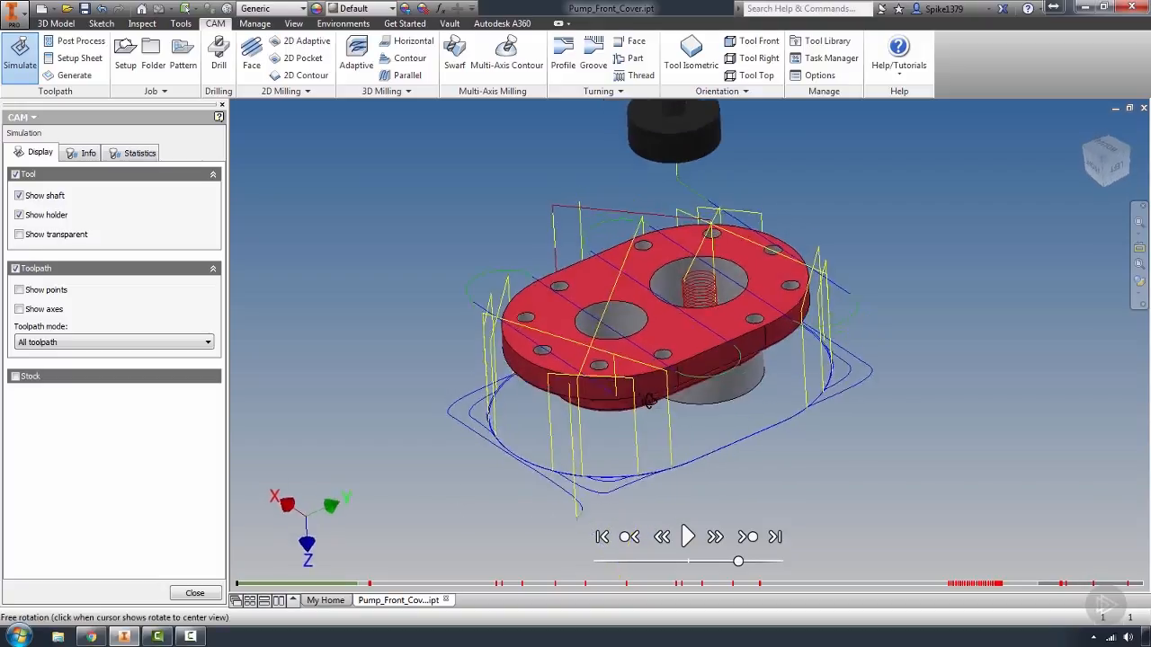
drag(647, 399, 507, 428)
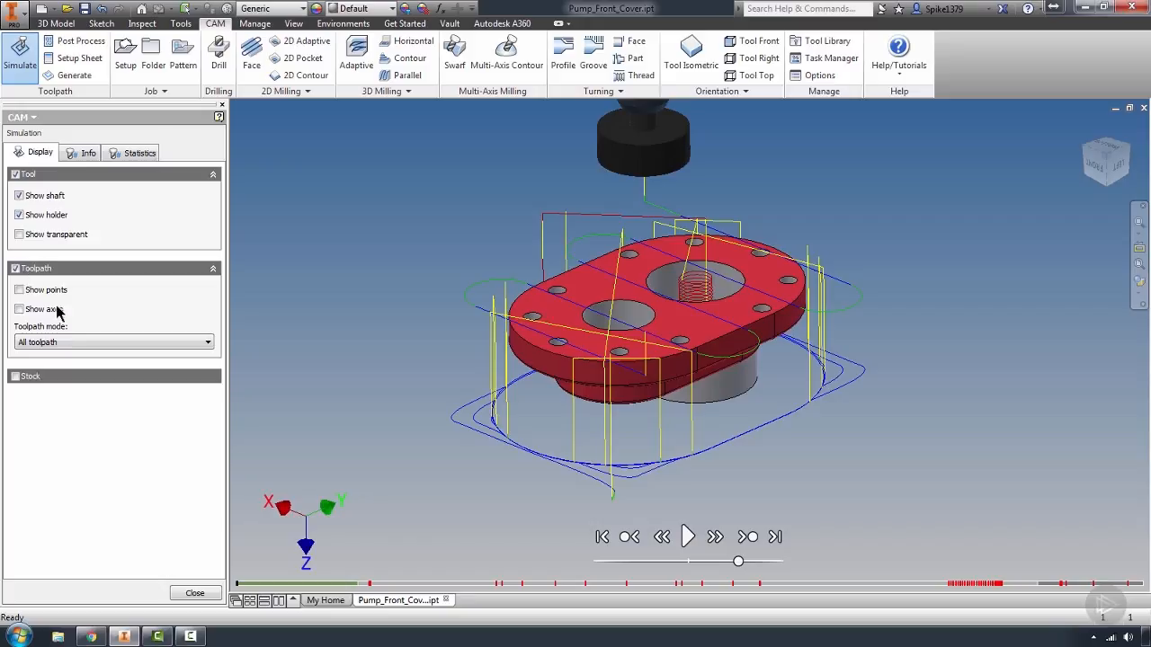
click(111, 342)
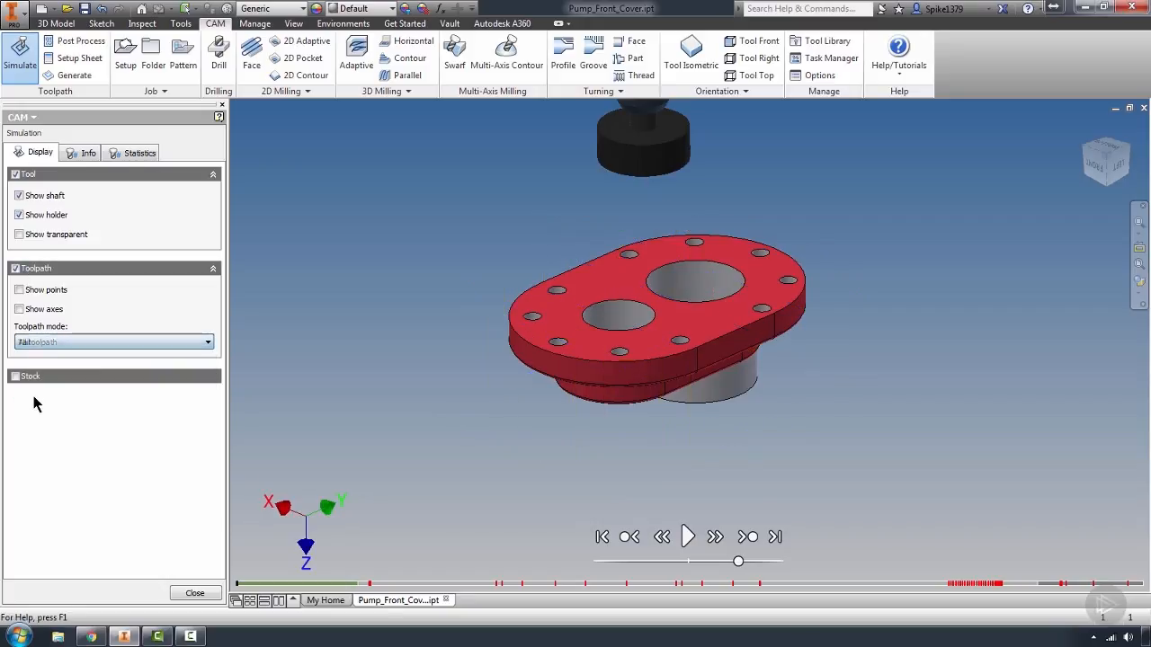
click(115, 341)
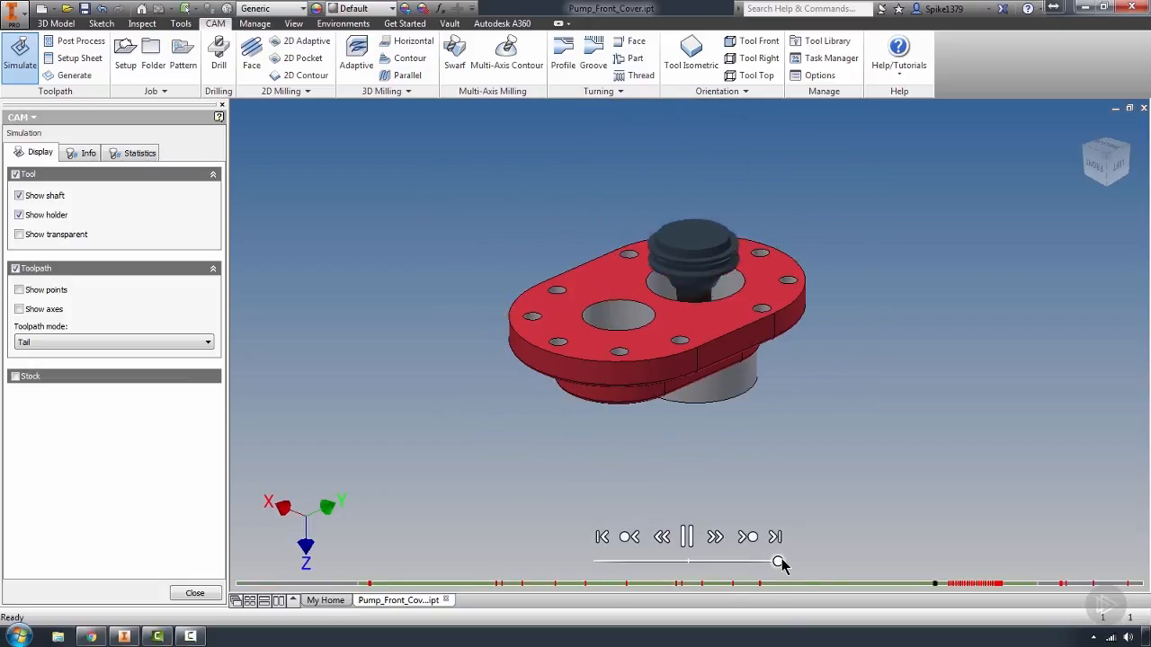
Step: Replay the simulation, inspect the red collision between tool and part, then close it
click(685, 536)
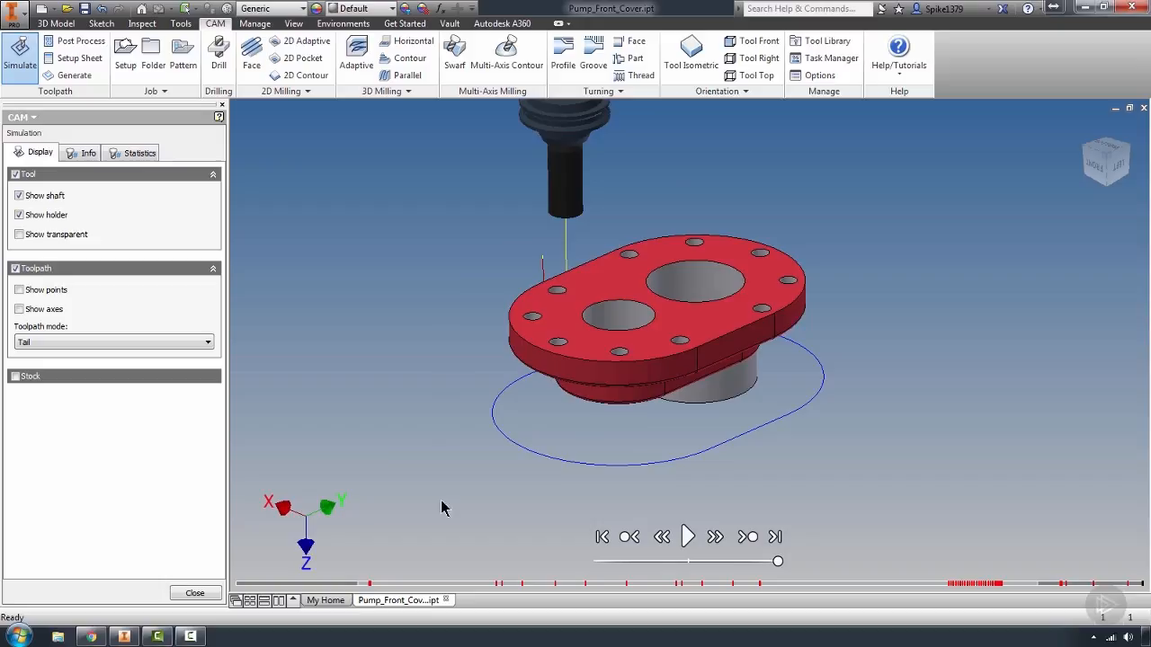
mouse_move(385, 460)
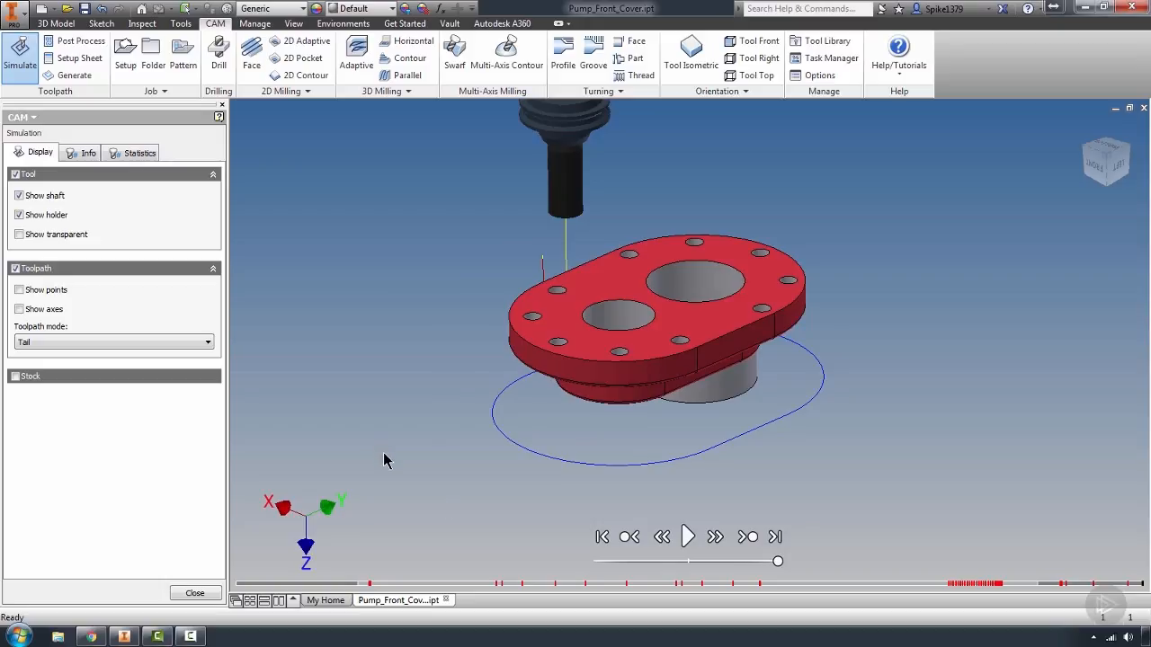
mouse_move(374, 475)
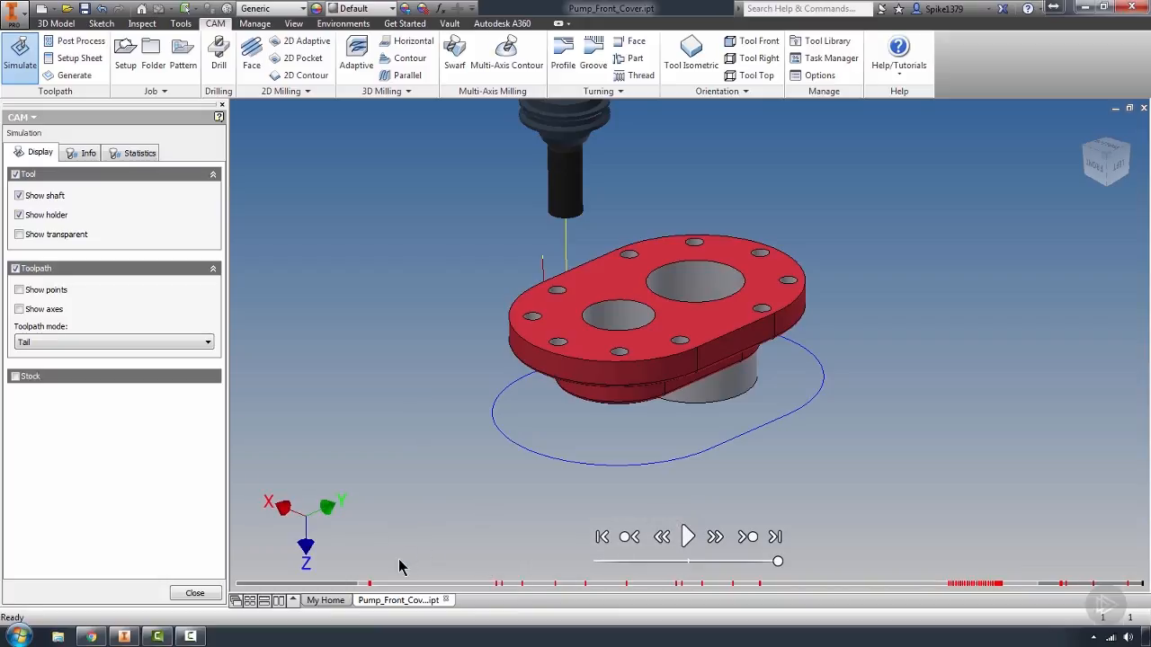
mouse_move(374, 585)
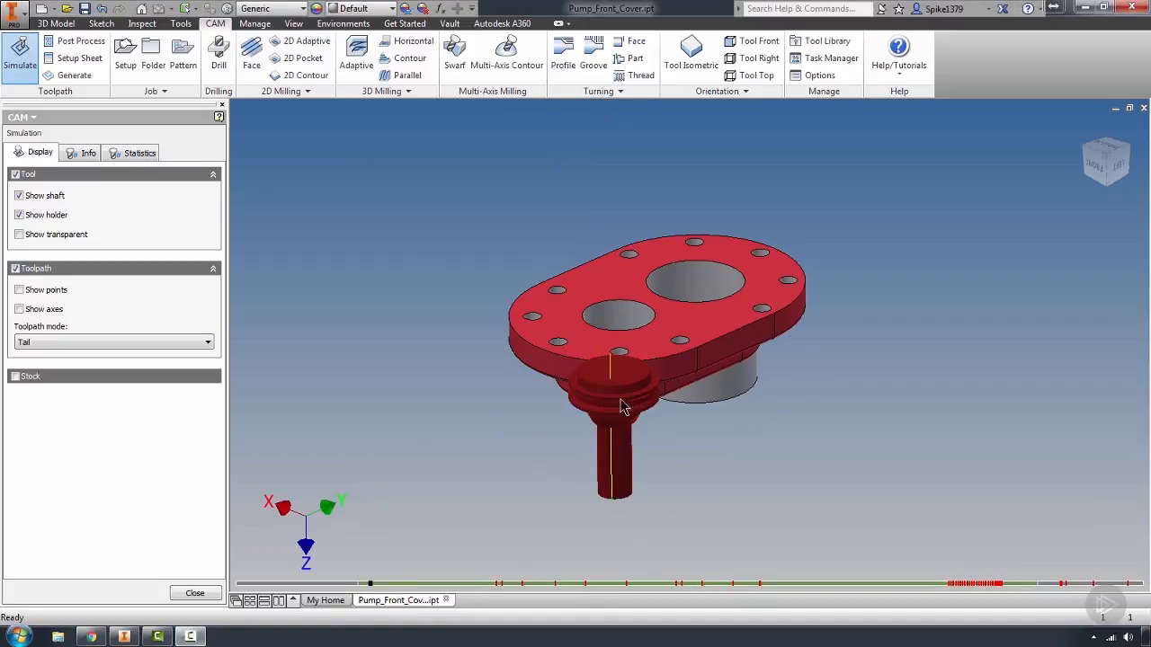
mouse_move(500, 586)
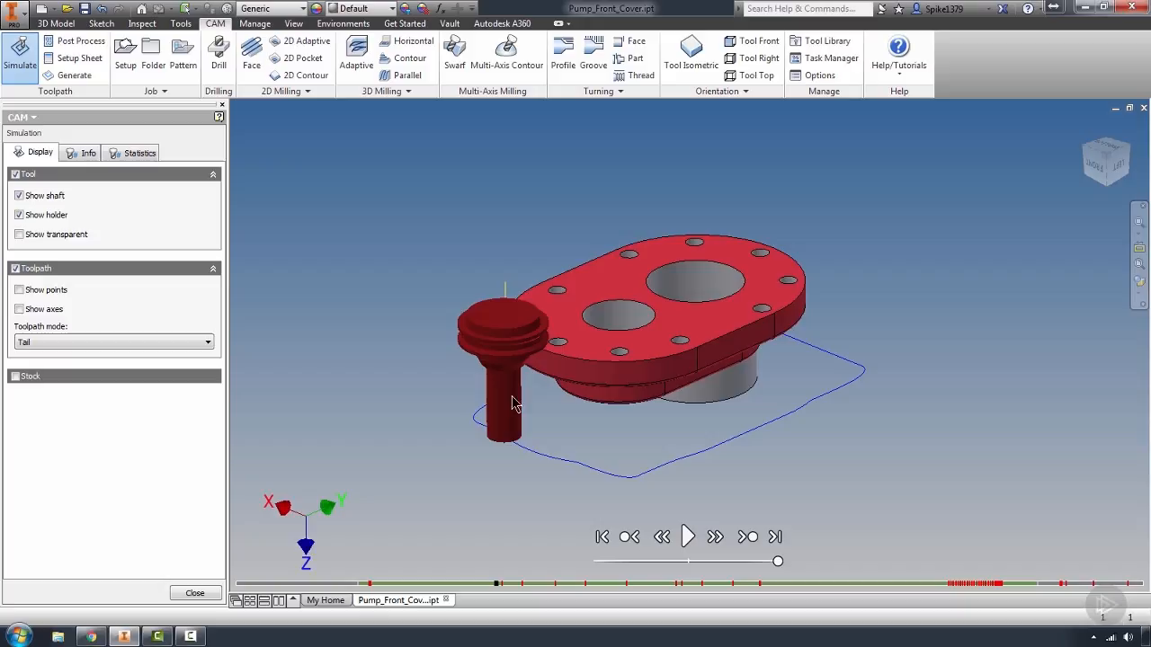
drag(515, 403, 327, 279)
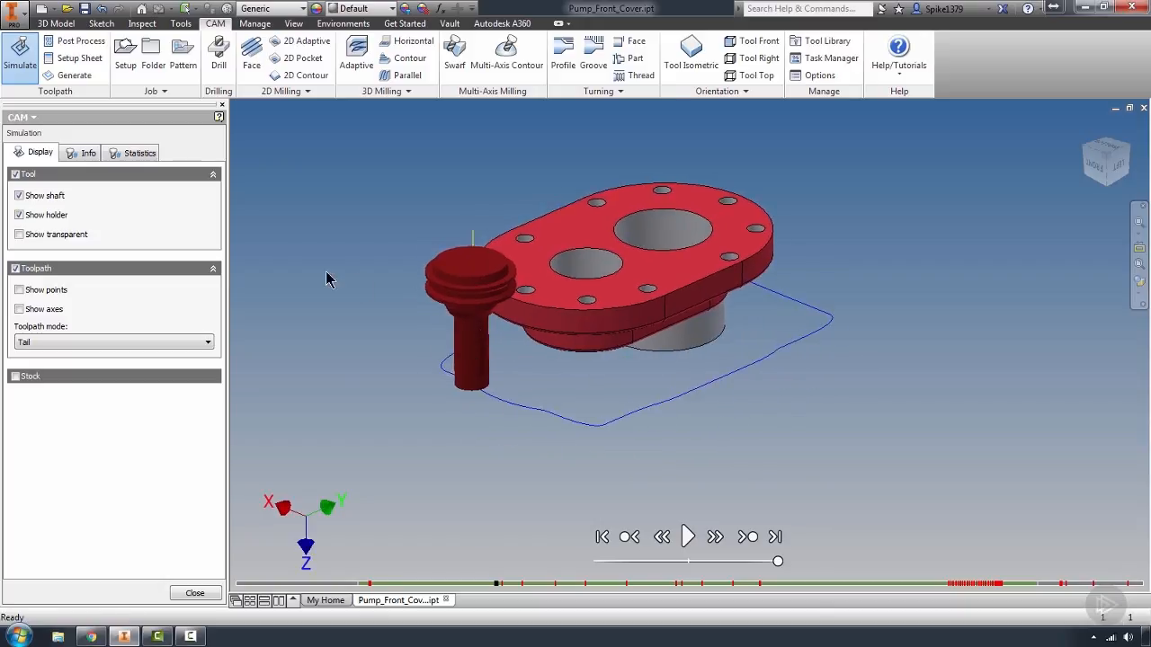
mouse_move(583, 378)
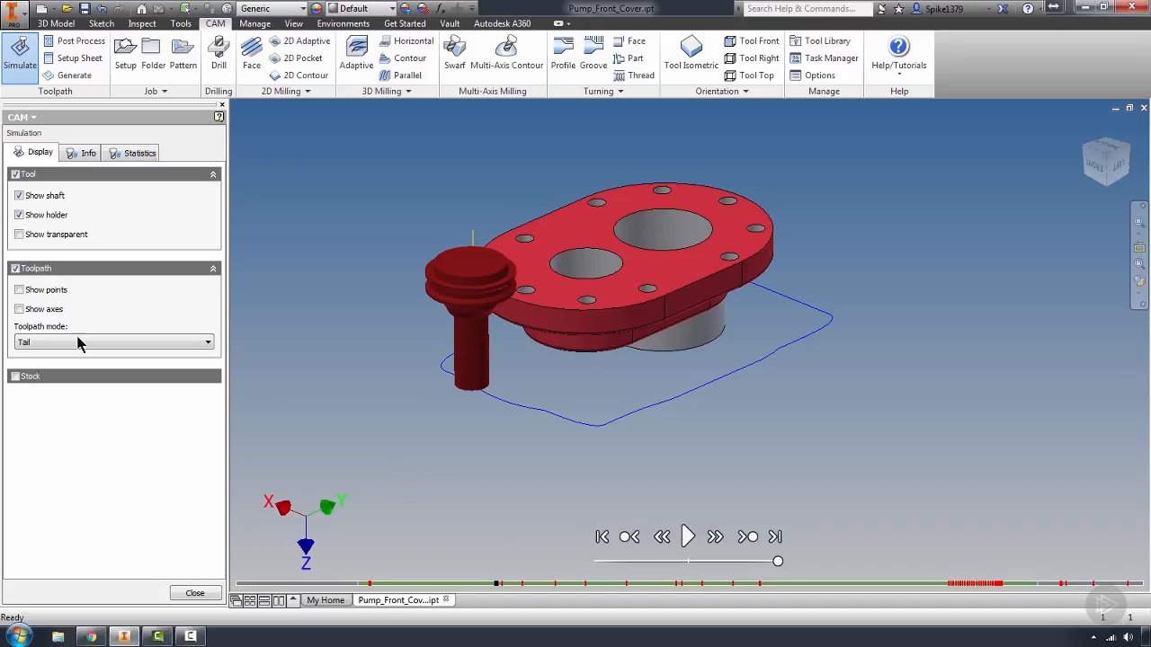
mouse_move(461, 335)
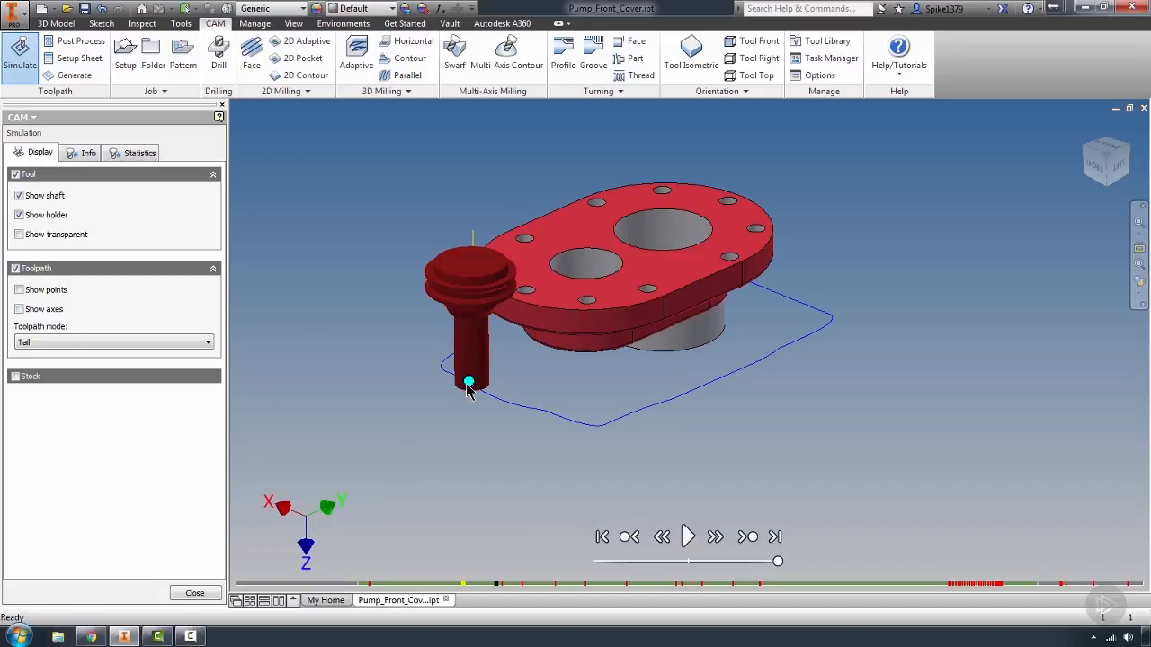
mouse_move(477, 376)
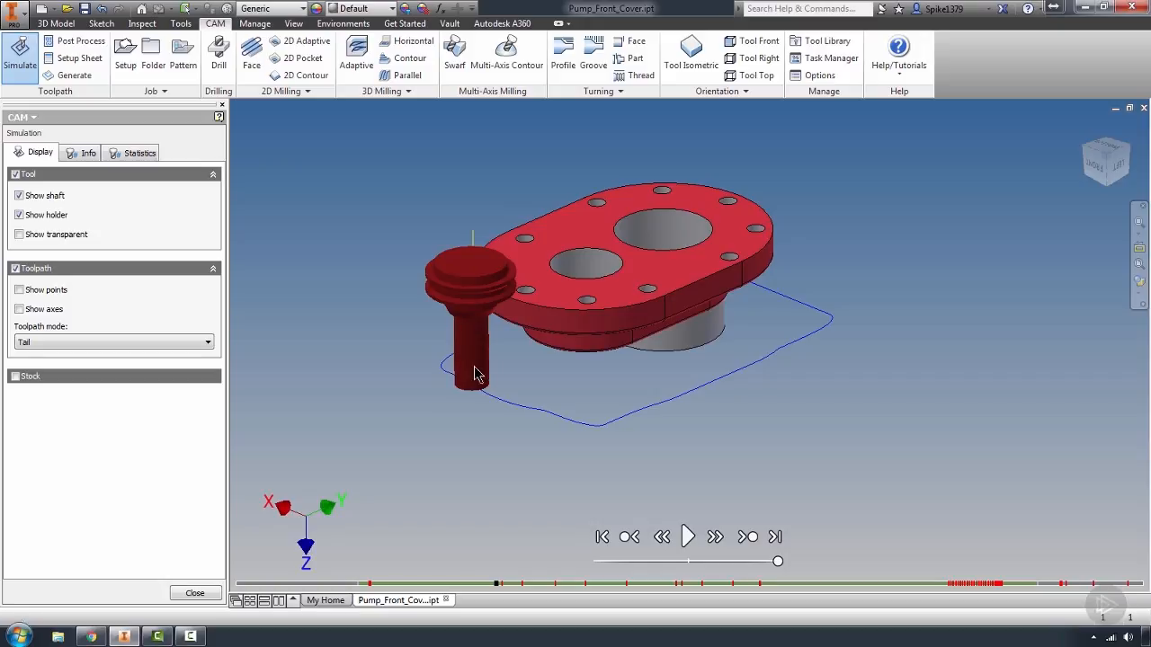
click(194, 594)
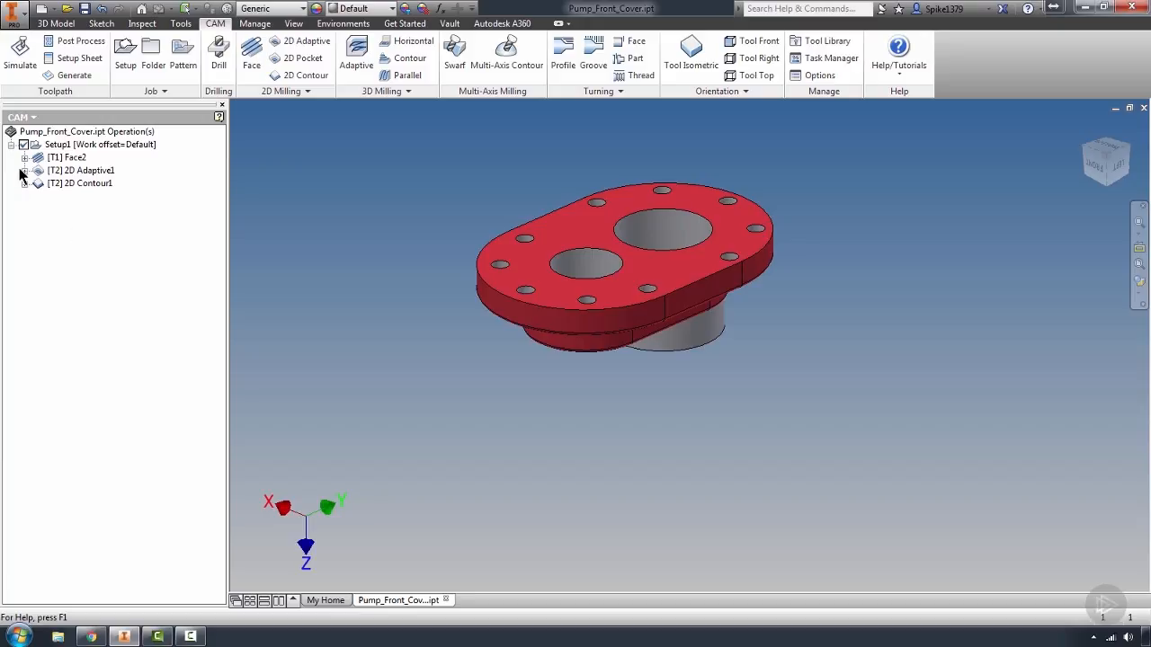
Step: Edit 2D Adaptive1's 3/4 in flat mill cutter to flute 2.5, shoulder 2.95, body 3 in
click(25, 169)
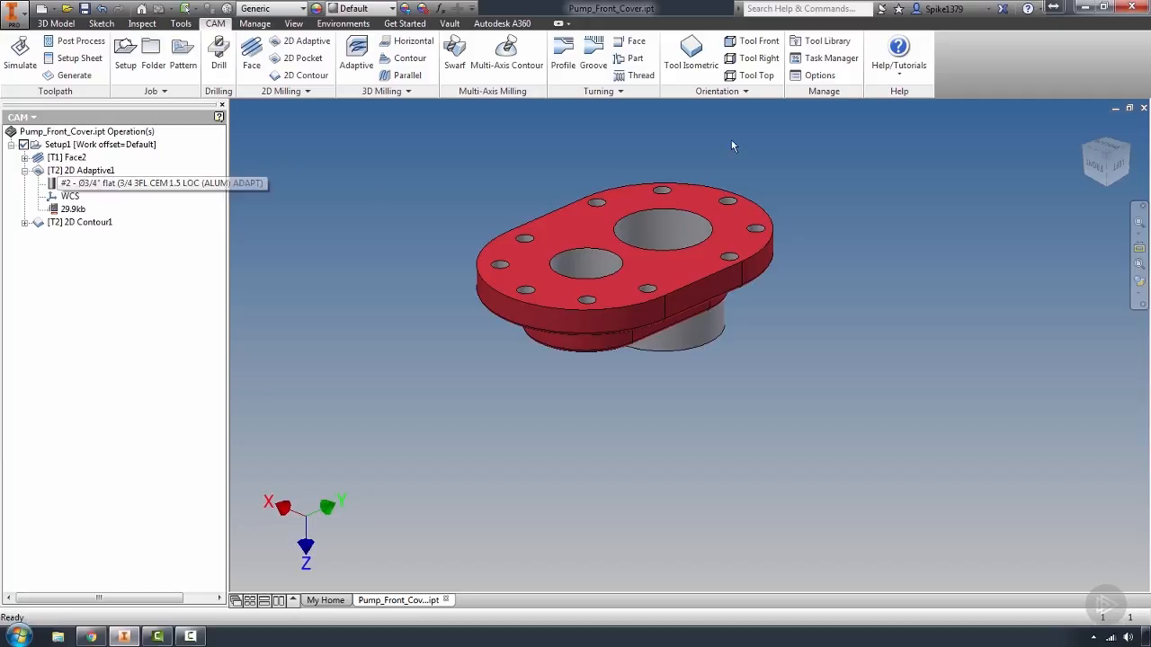
click(820, 40)
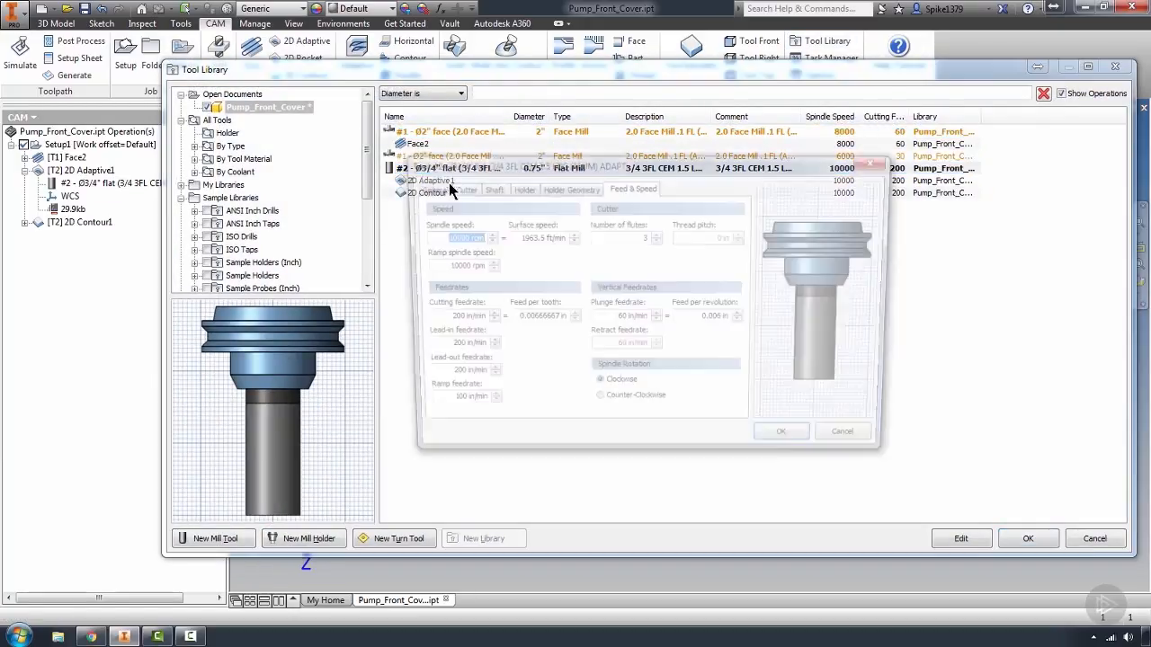
click(456, 188)
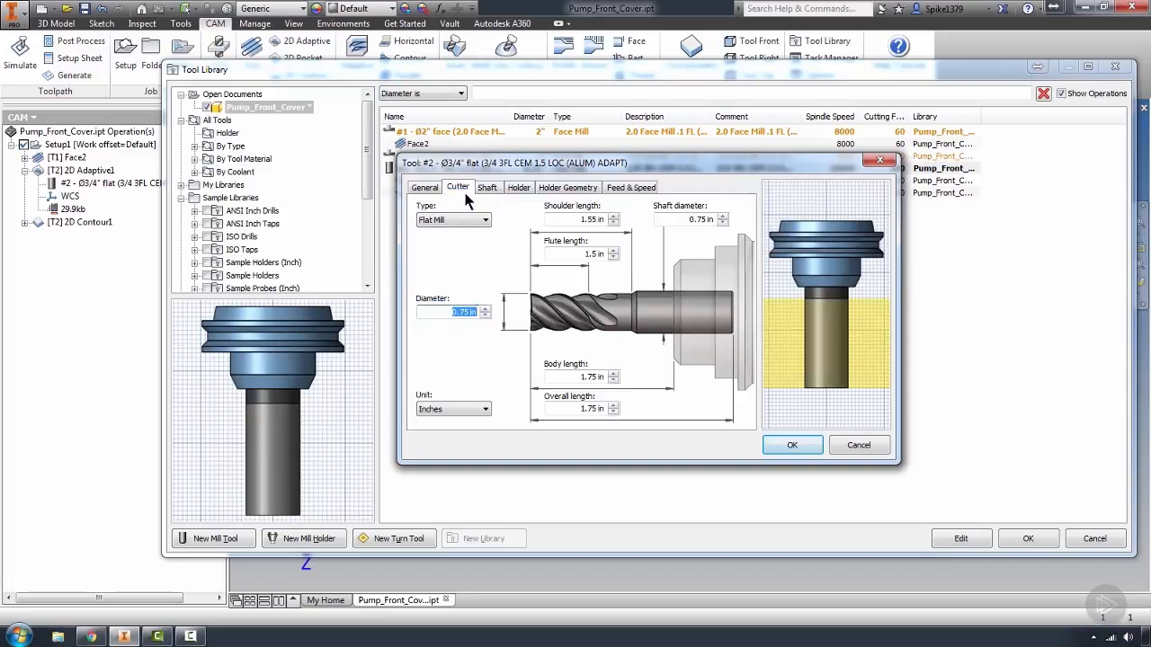
mouse_move(622, 274)
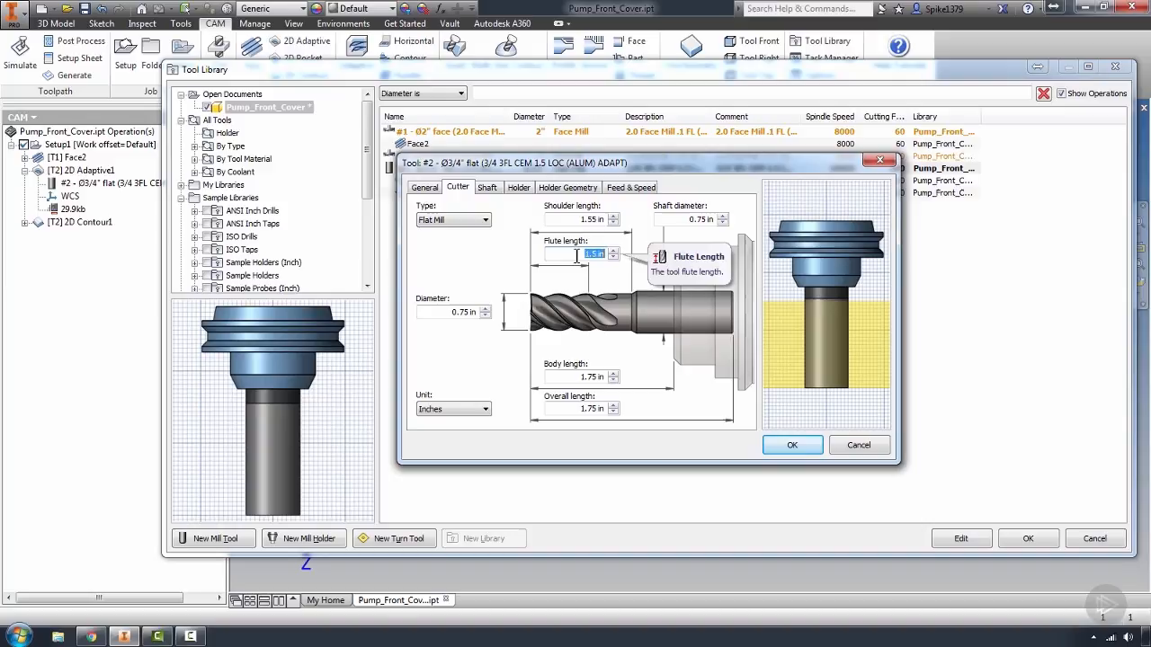
text(2.9)
click(581, 378)
text(3.)
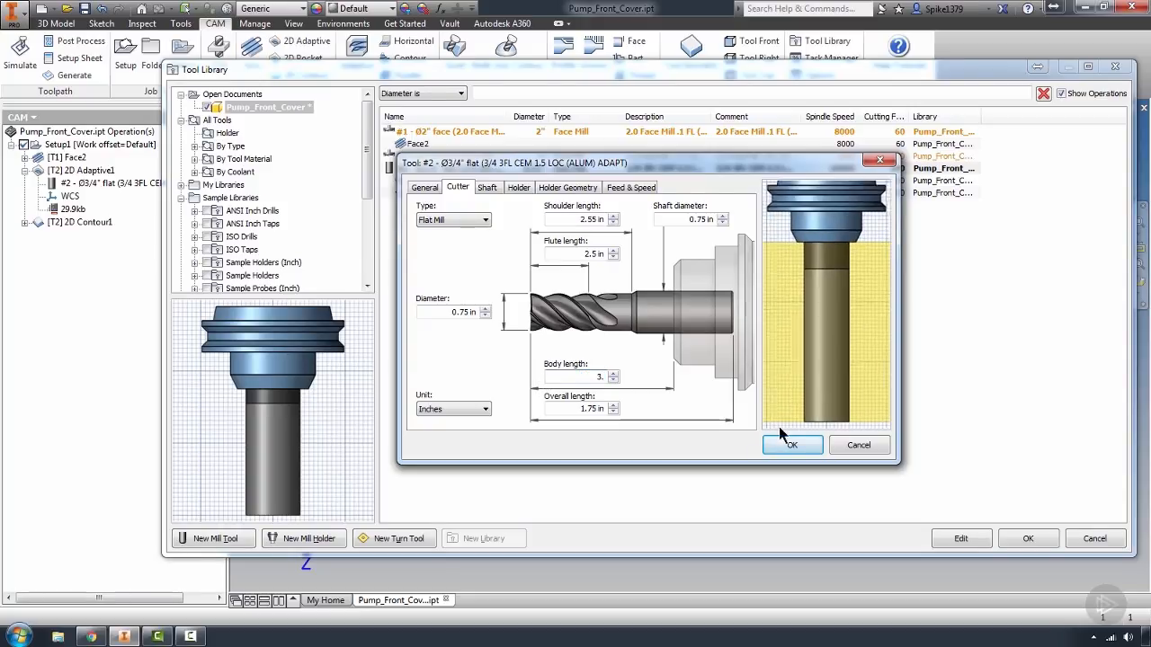
click(791, 446)
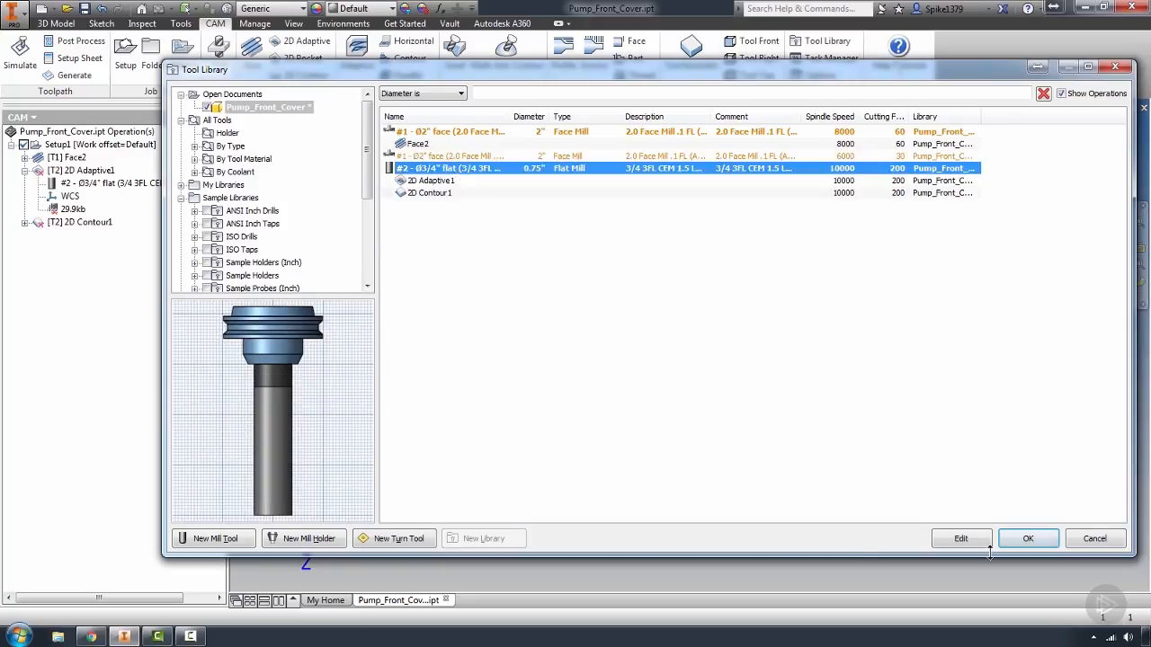
click(1029, 537)
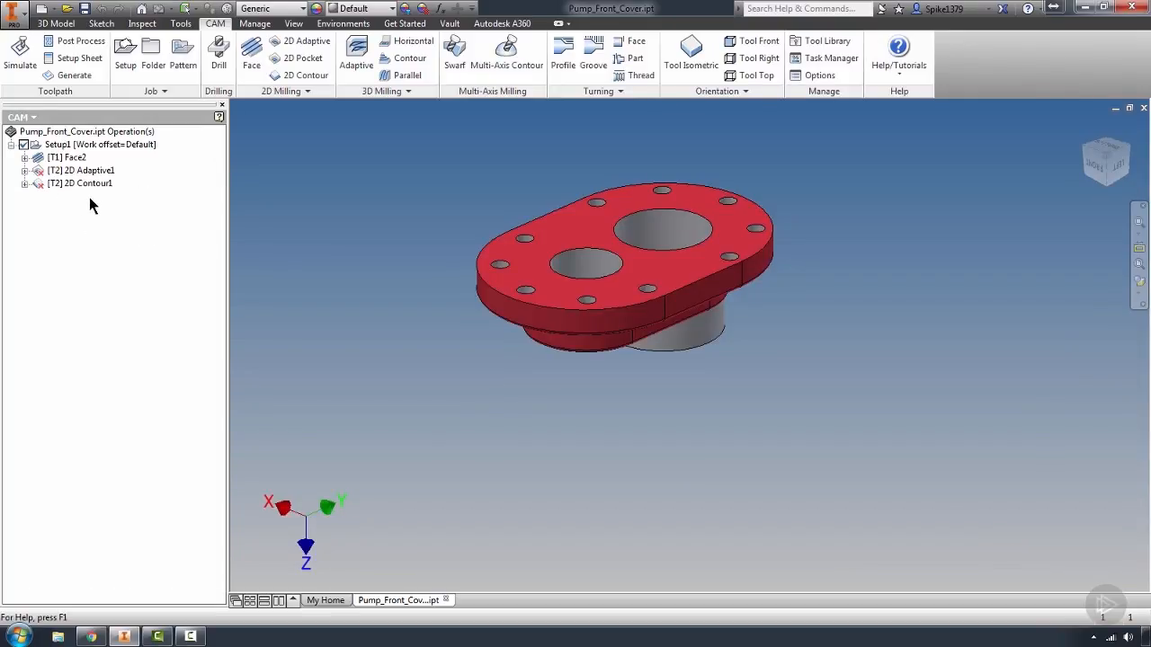
Step: Select 2D Adaptive1, then Setup1 so the whole setup is the simulation target
click(88, 169)
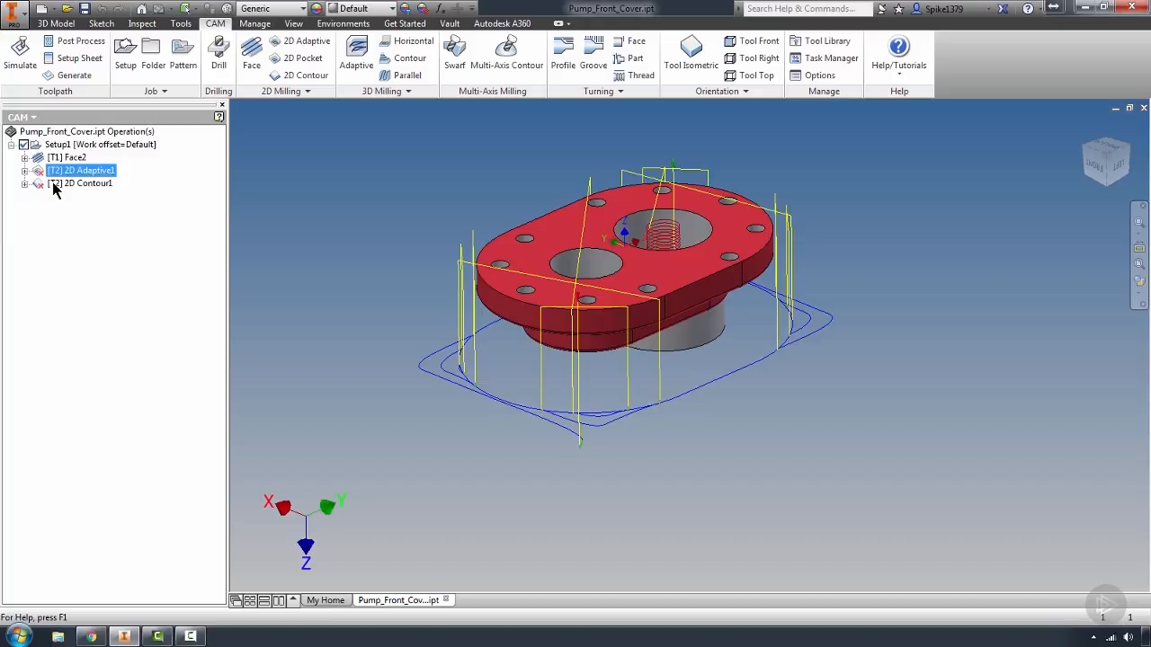
click(75, 75)
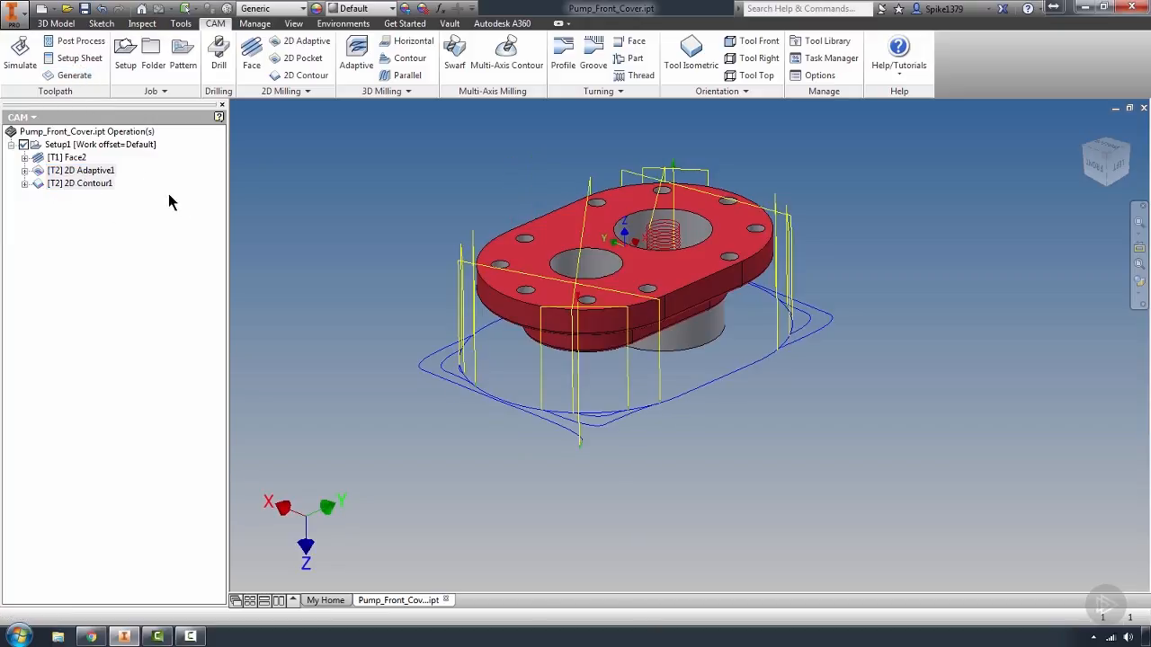
mouse_move(184, 219)
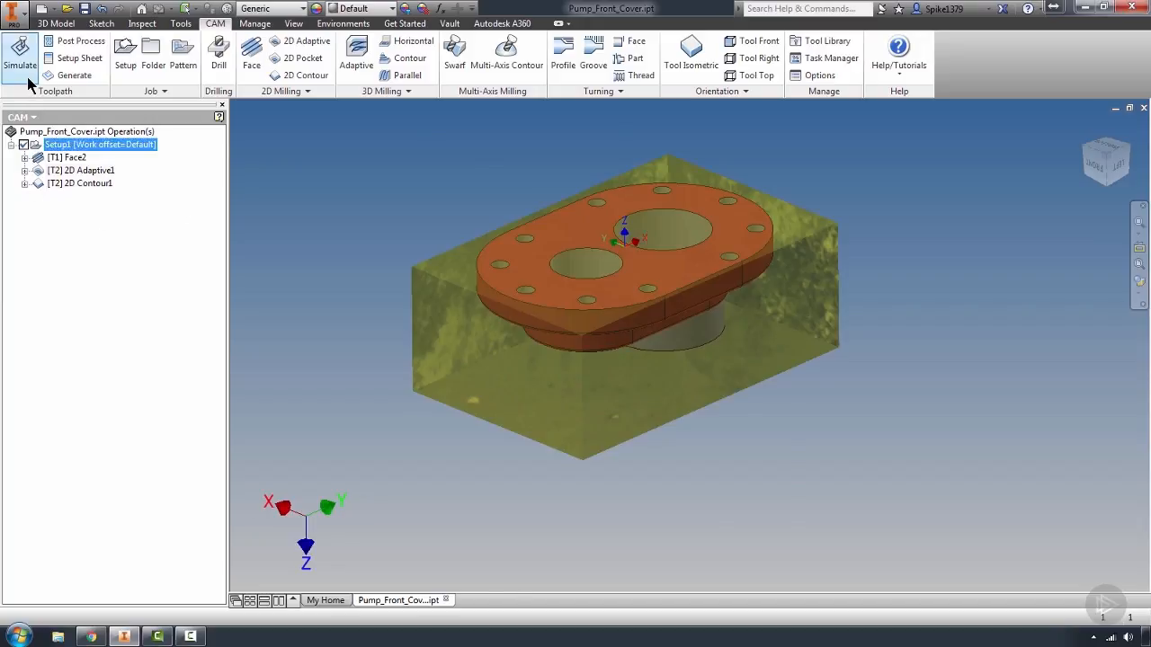
Step: Start simulating the setup and enable the Stock display in the Simulation panel
click(20, 56)
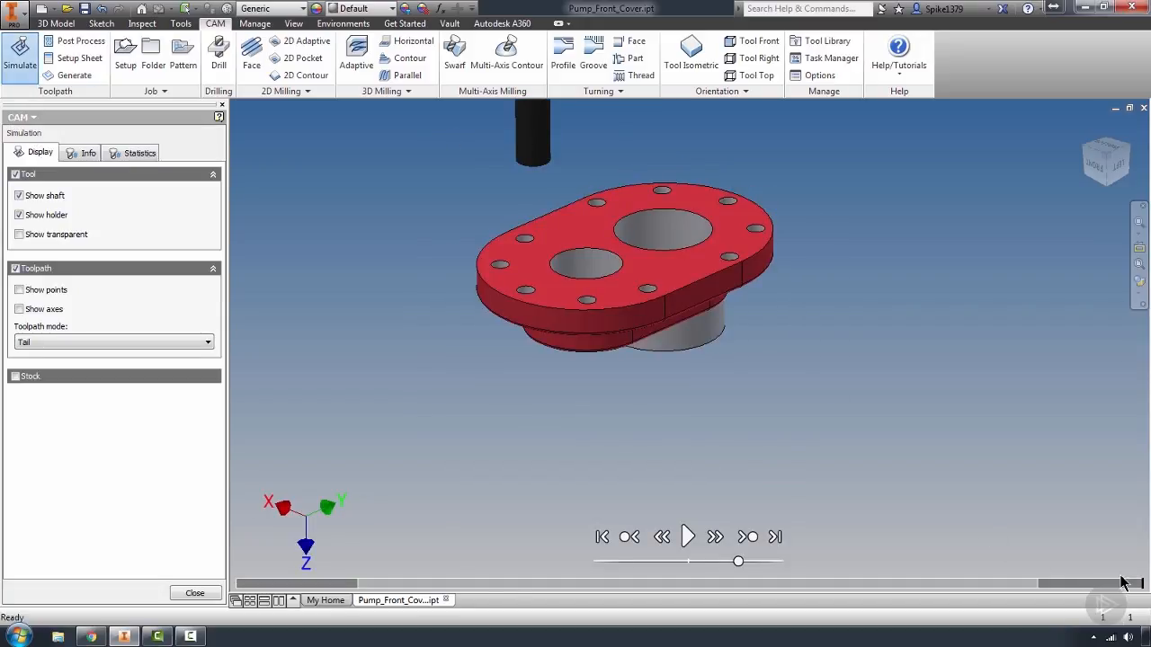
mouse_move(322, 584)
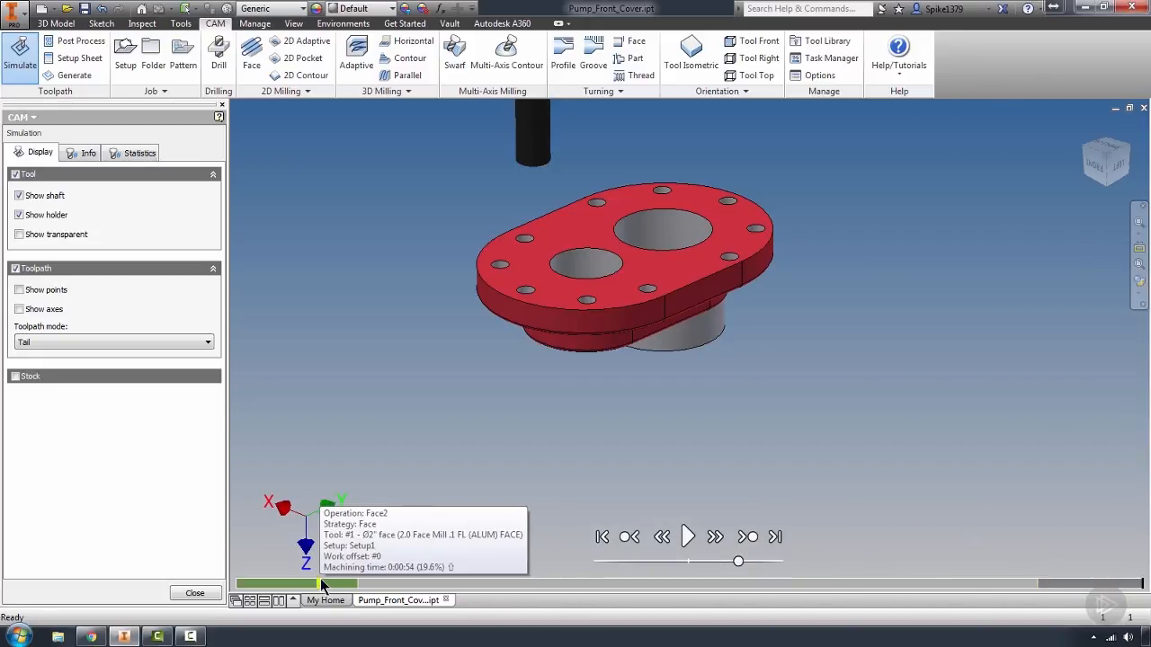
mouse_move(231, 359)
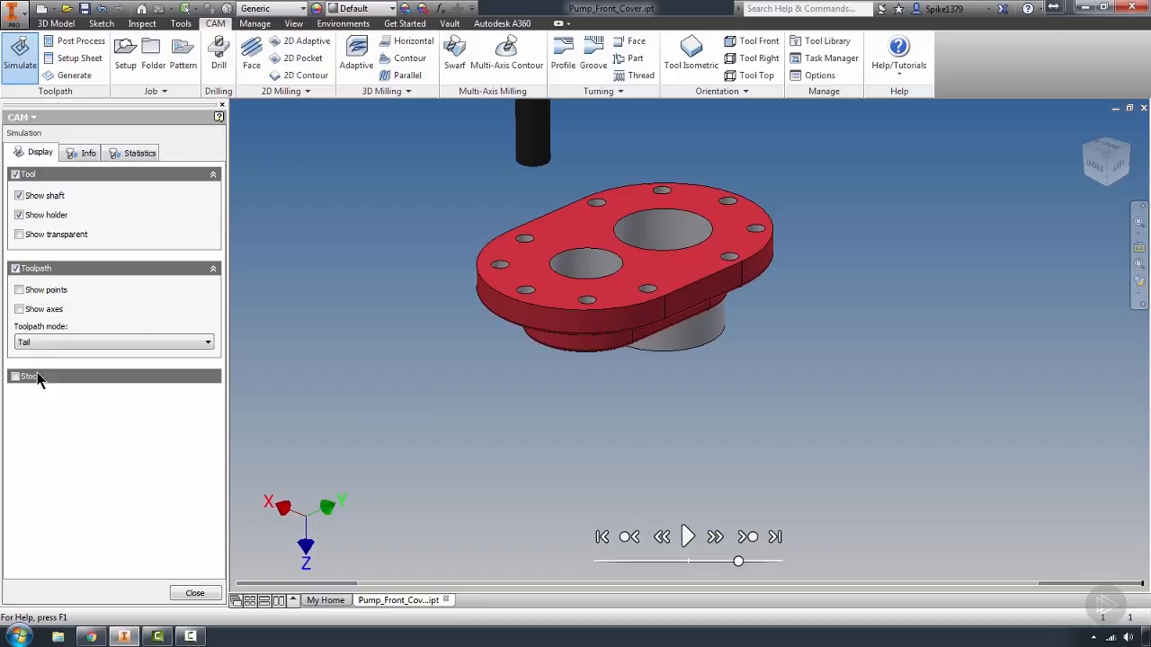
mouse_move(26, 387)
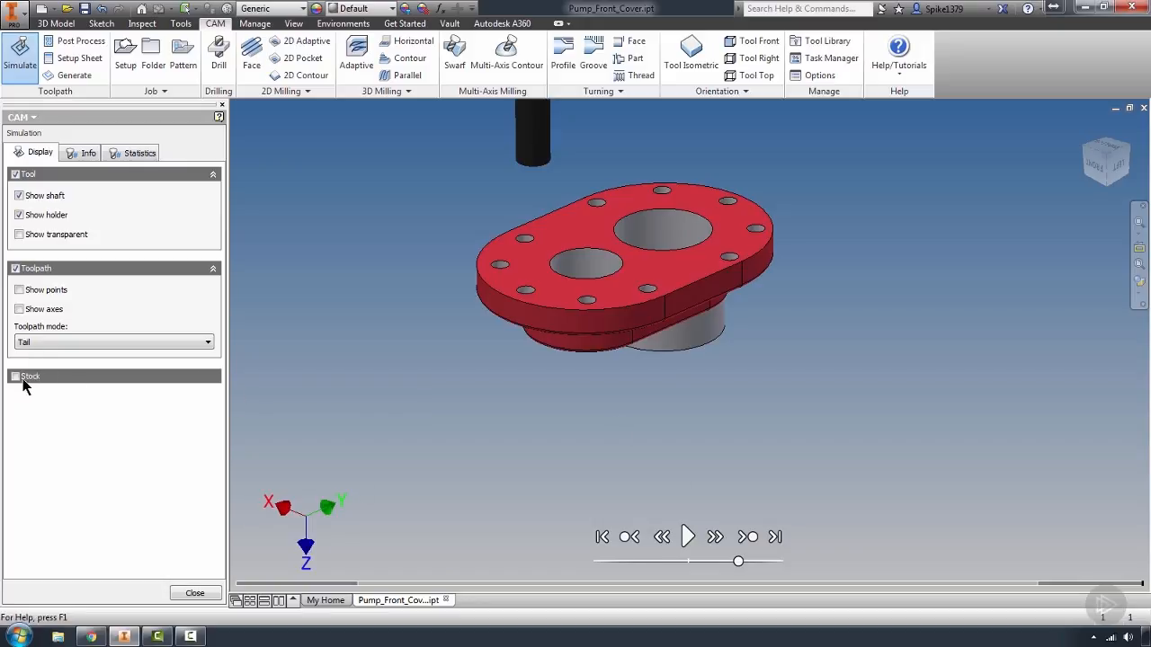
click(14, 376)
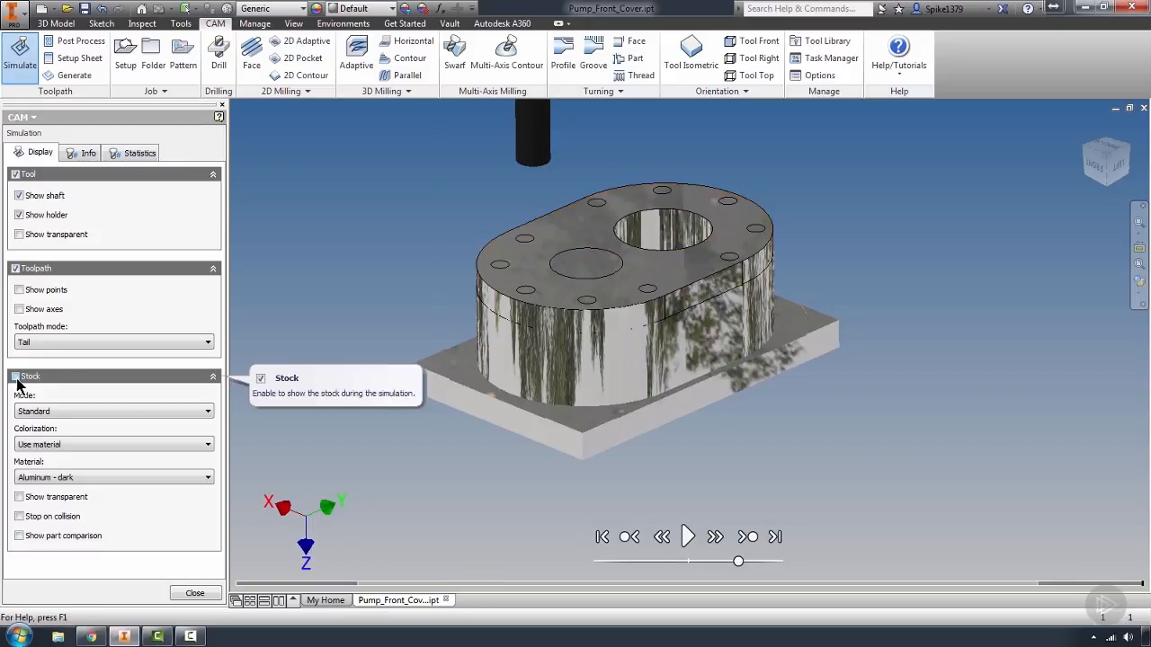
Step: Set stock Colorization to Tool, keeping the Standard stock mode
click(14, 375)
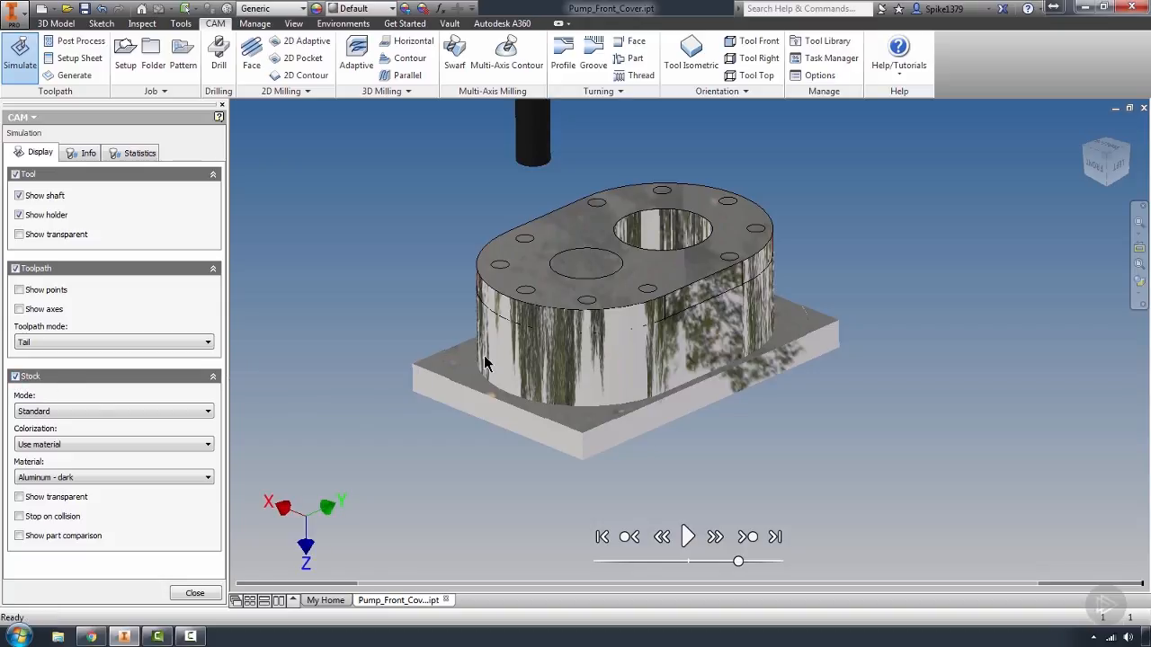
mouse_move(405, 386)
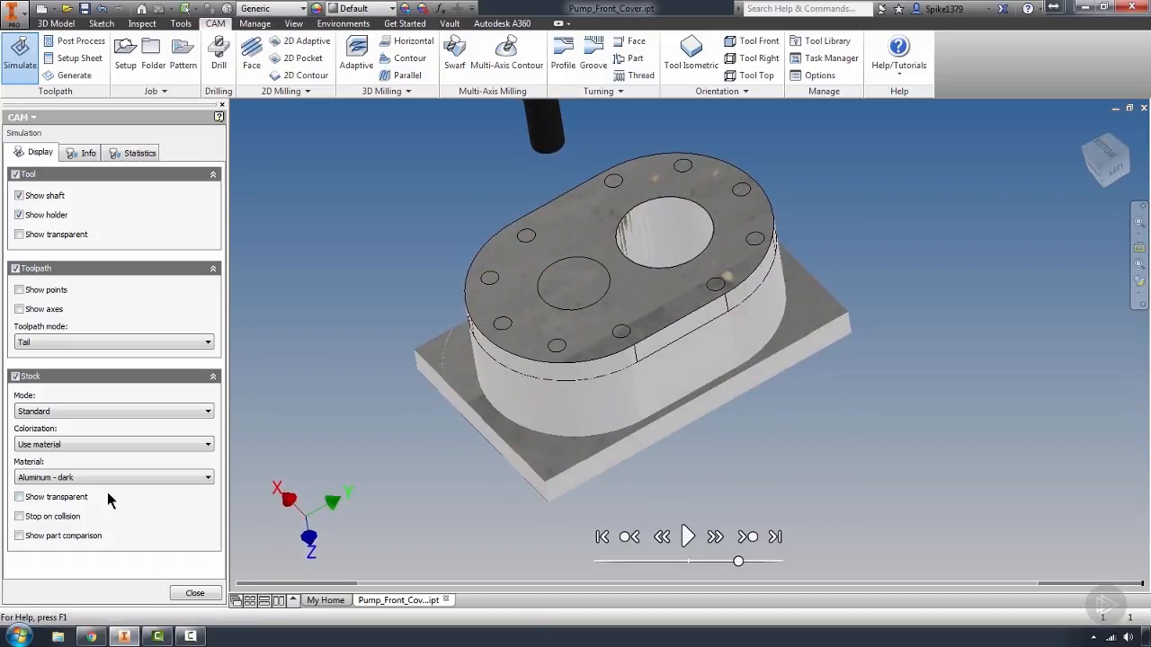
mouse_move(57, 484)
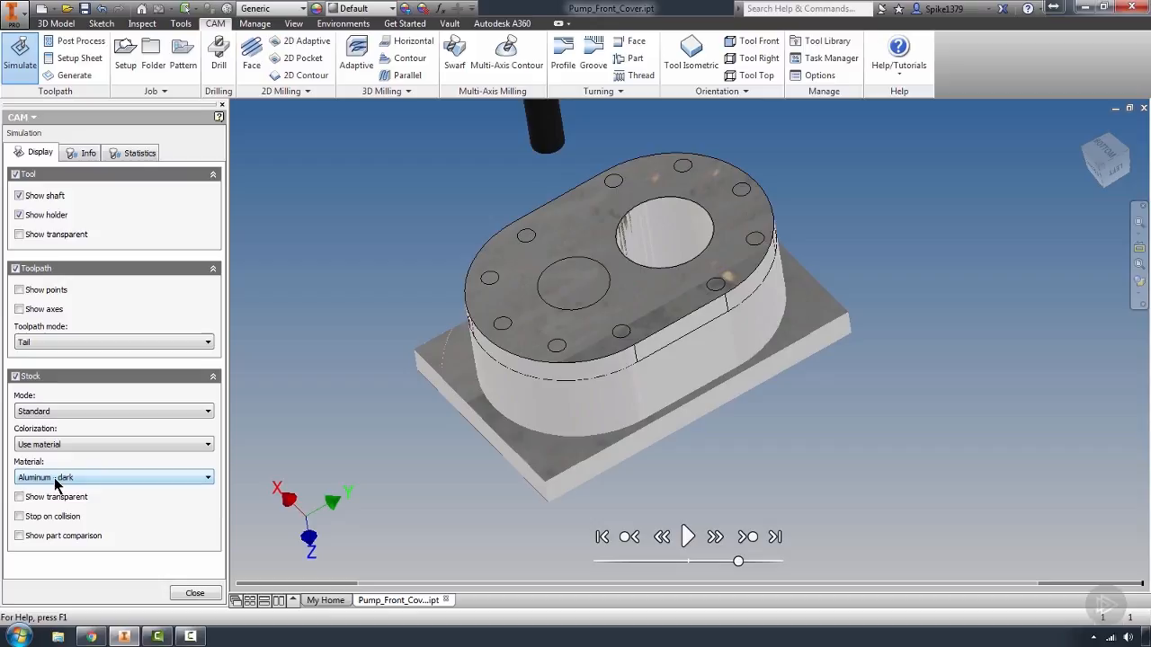
click(112, 445)
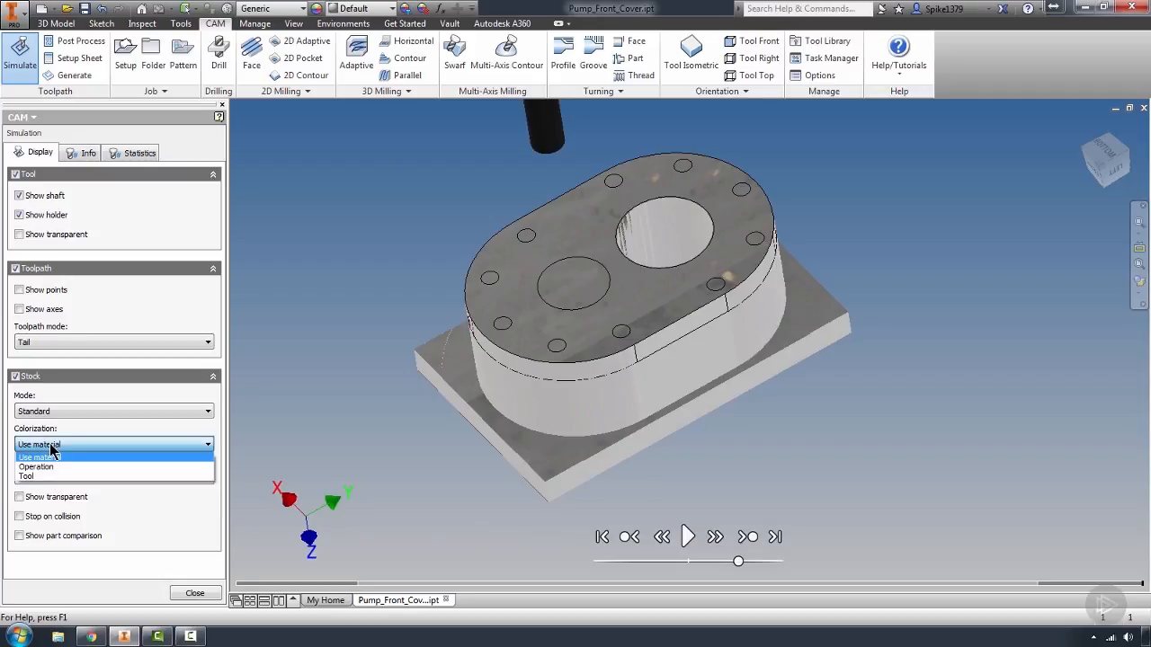
click(37, 457)
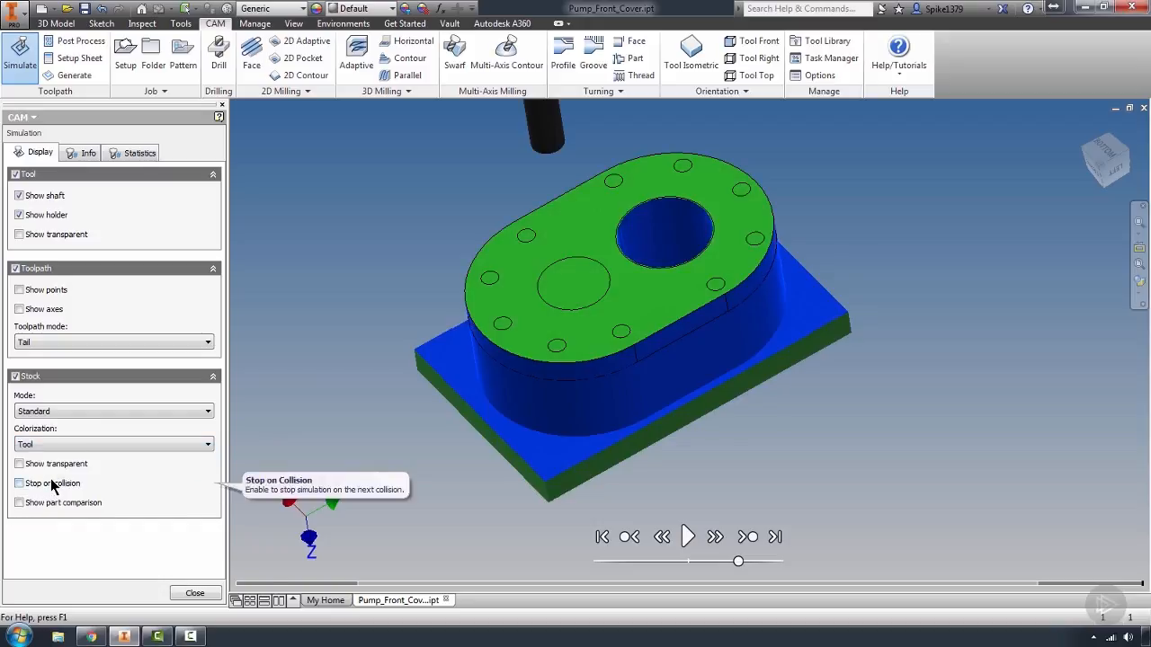
mouse_move(549, 332)
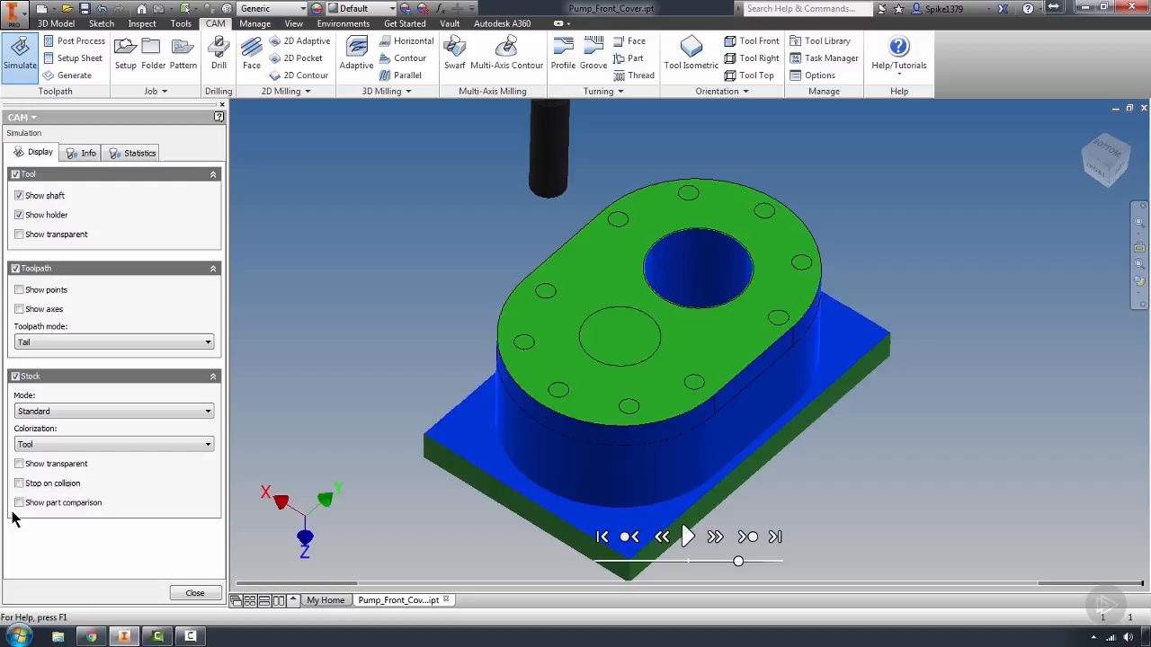
mouse_move(130, 486)
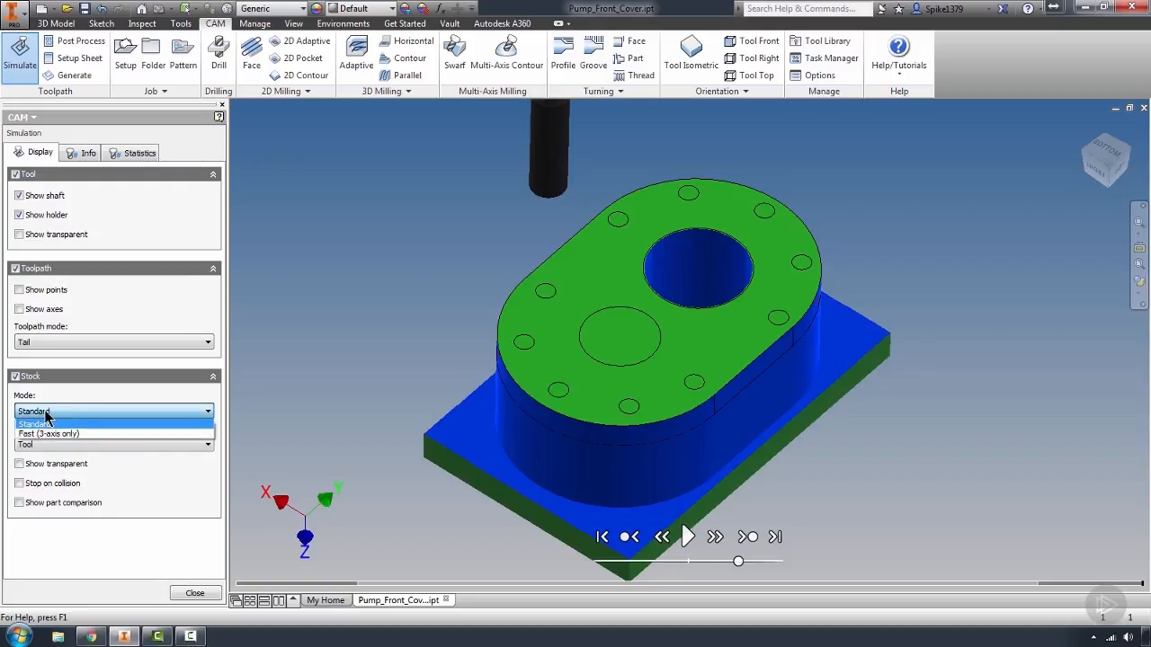
click(45, 423)
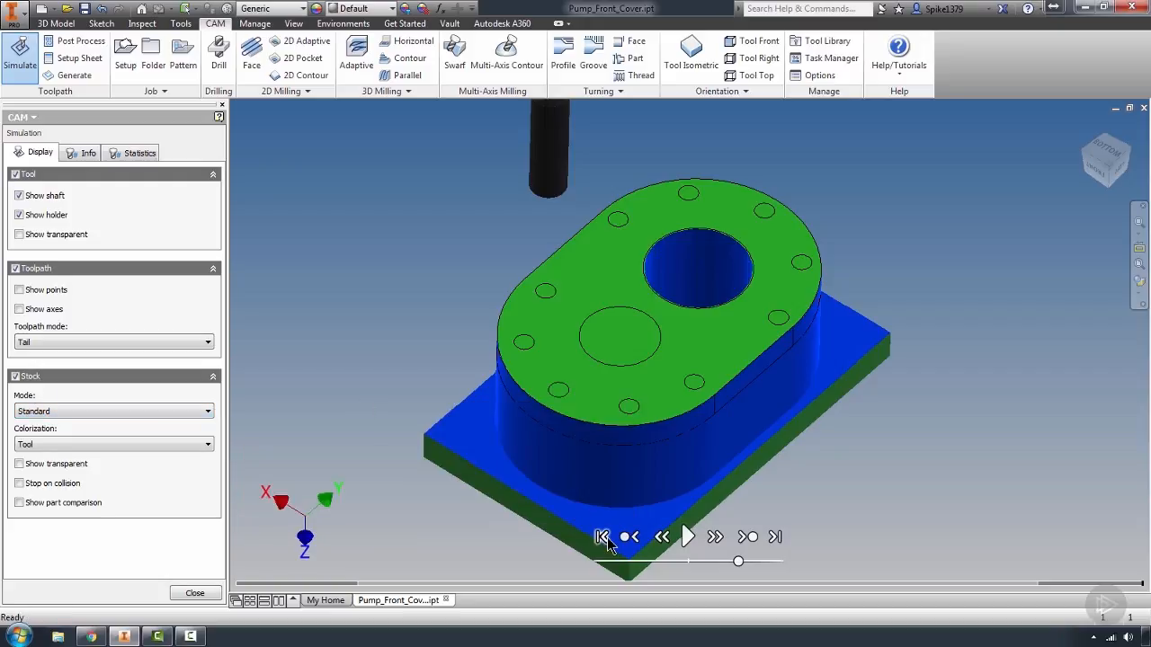
mouse_move(727, 568)
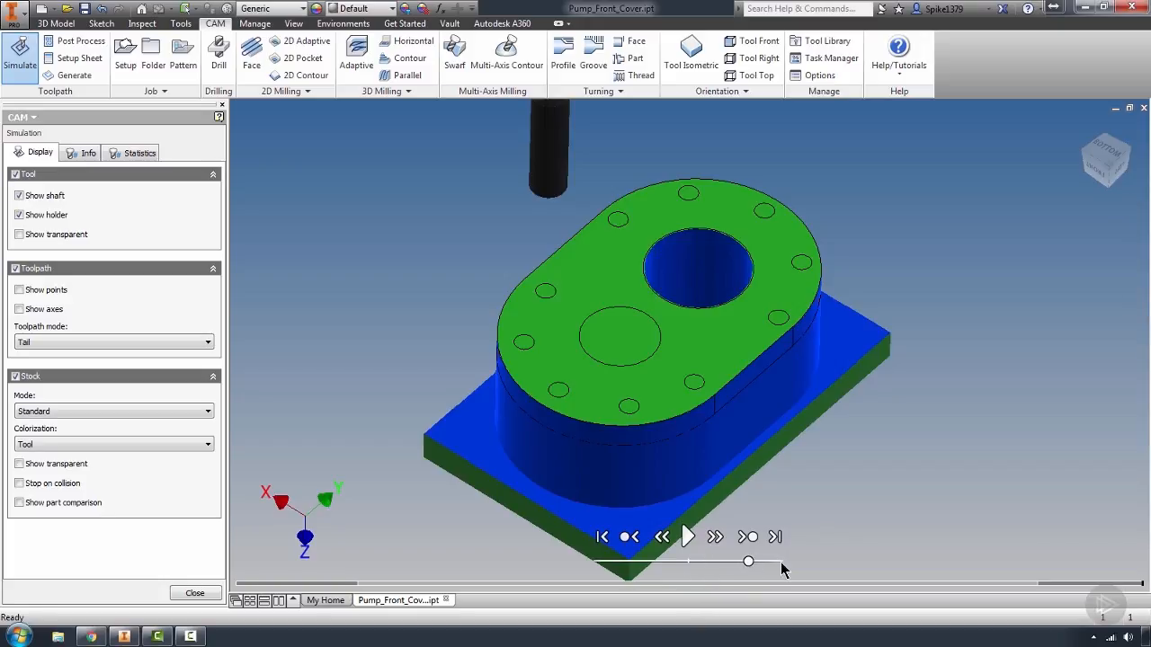
Step: Rewind the playback slider partway and play, then pause the machining
drag(748, 561, 673, 561)
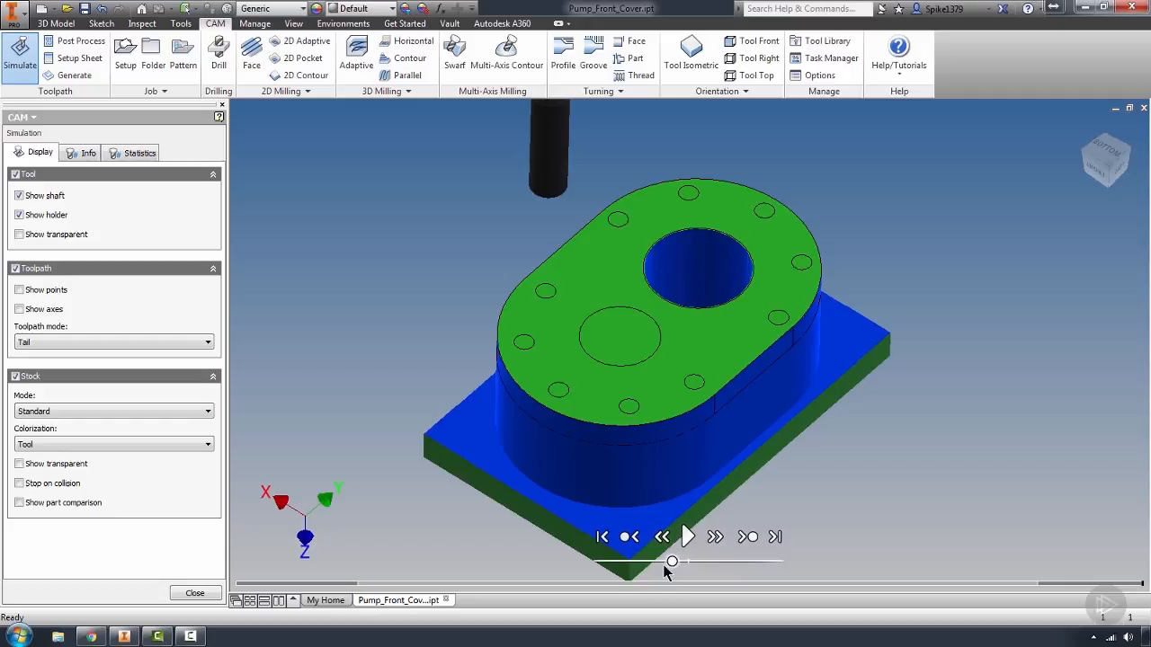
click(687, 536)
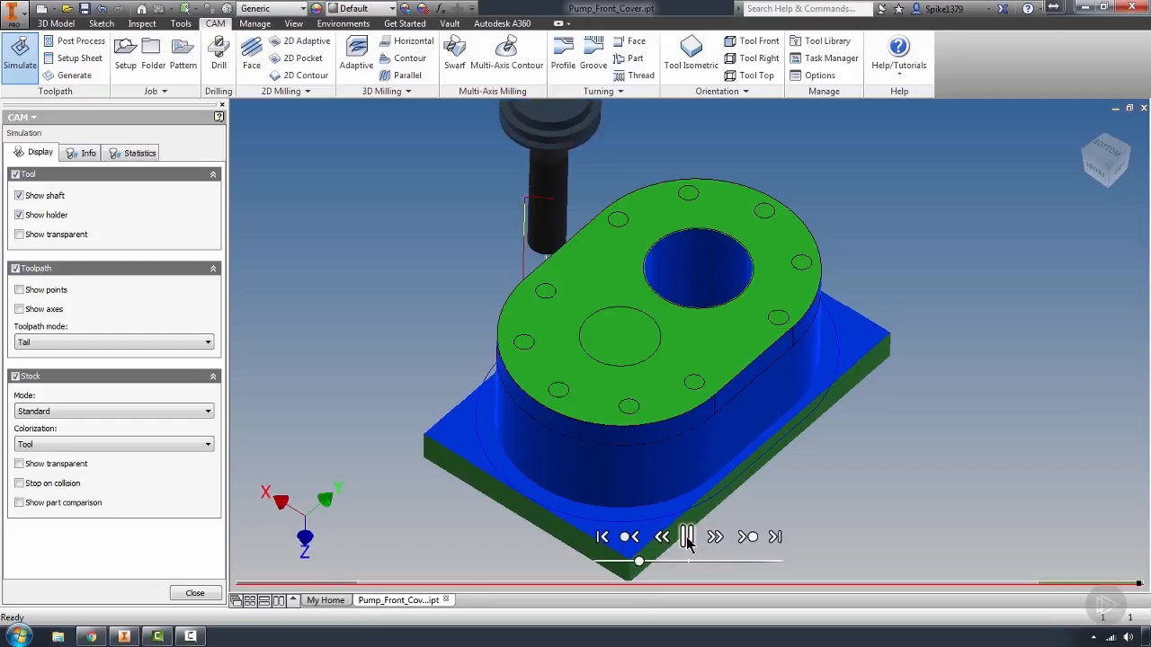
click(687, 536)
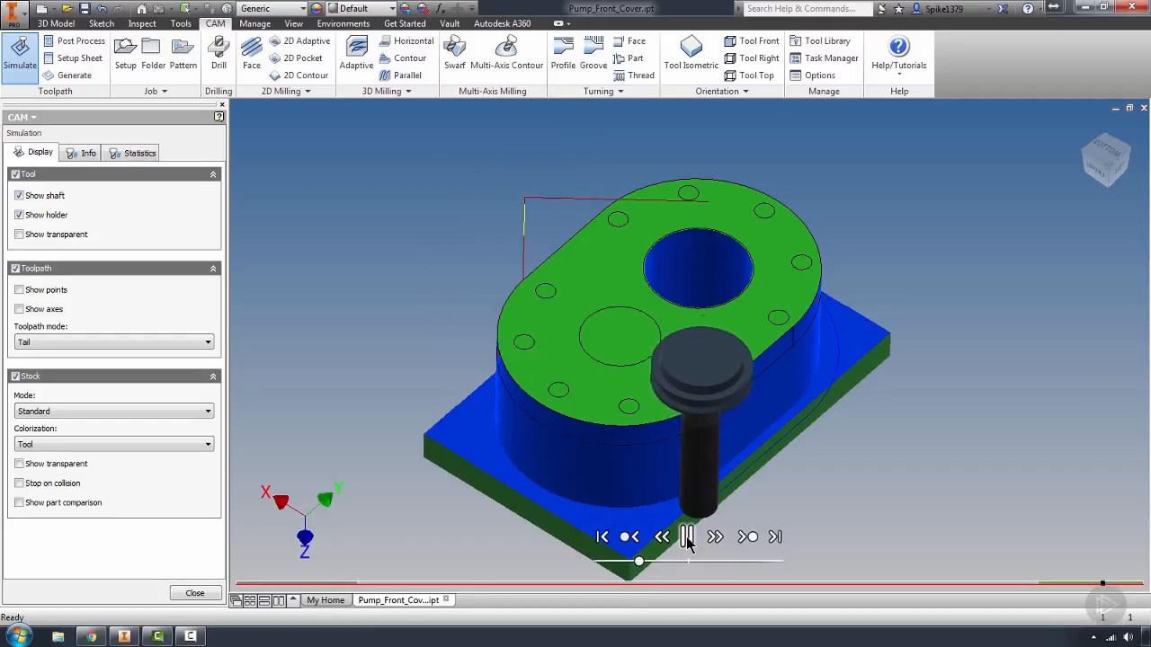
click(687, 536)
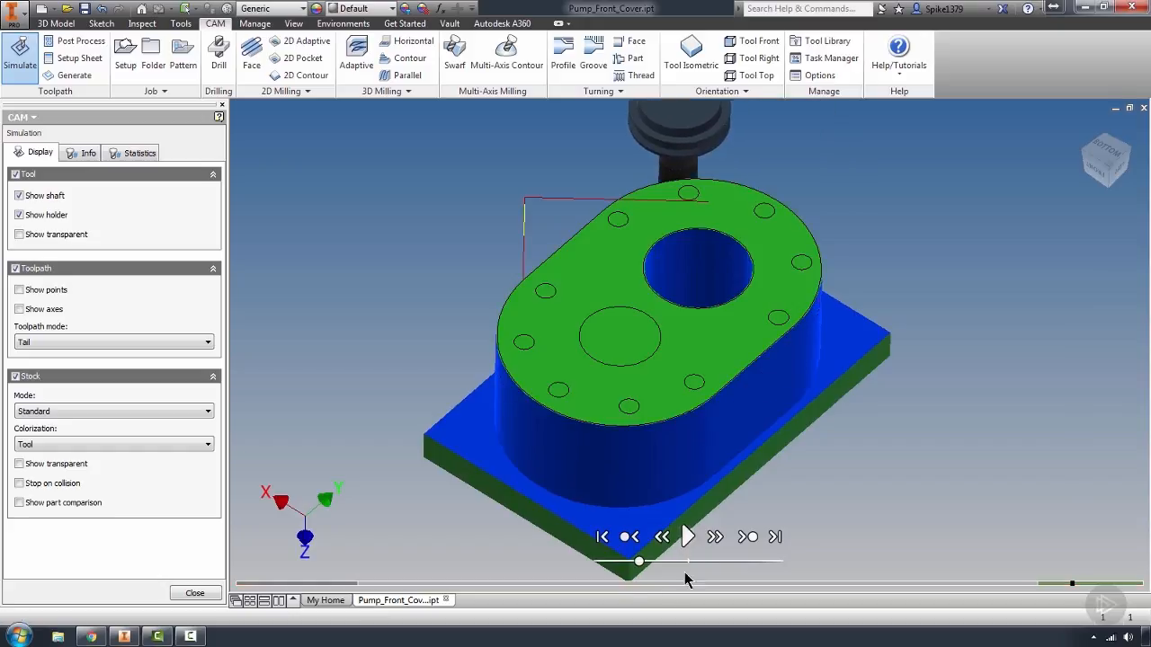
Step: Rewind to the uncut block, play to the finished cover and orbit to a side view
drag(639, 561, 728, 562)
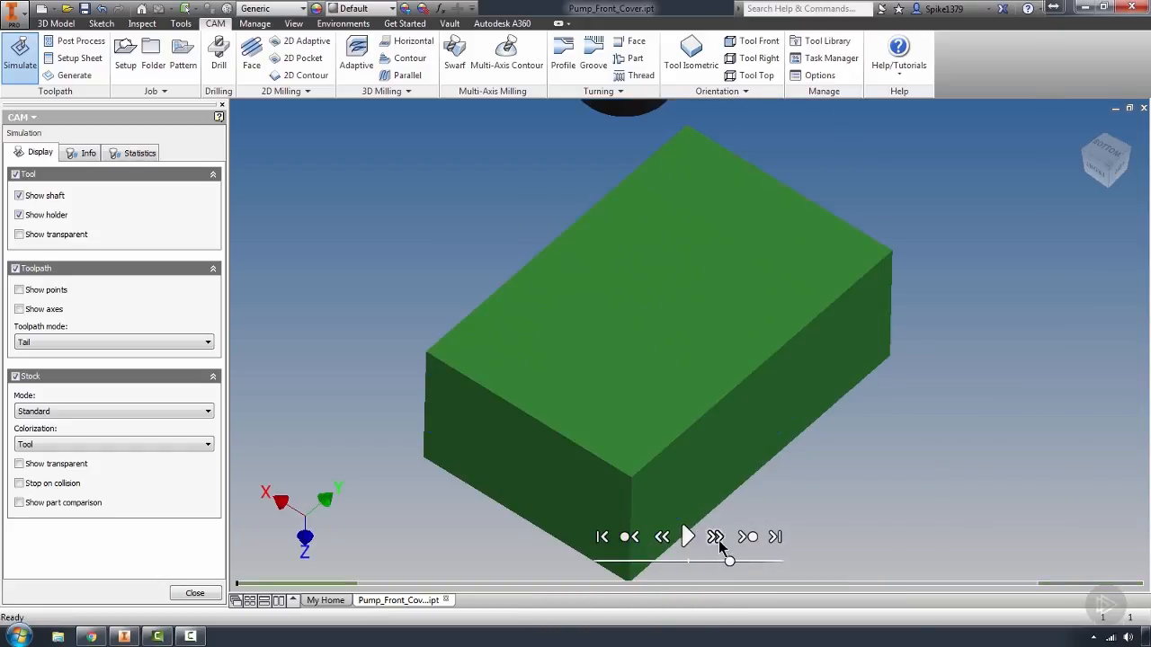
click(715, 536)
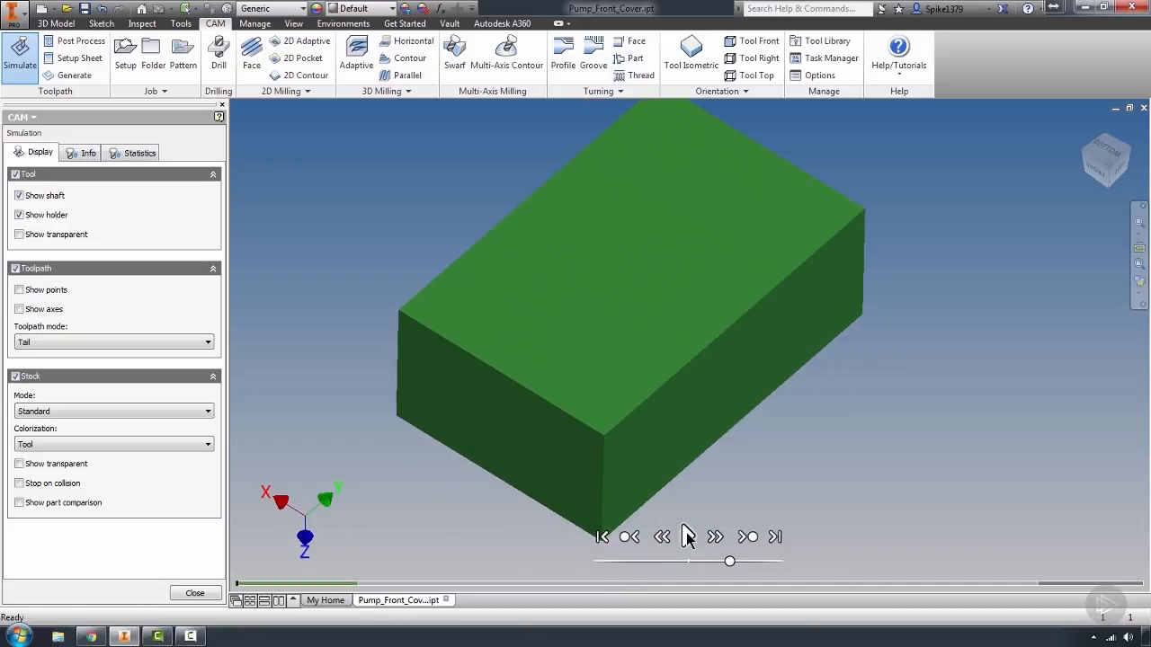
click(687, 536)
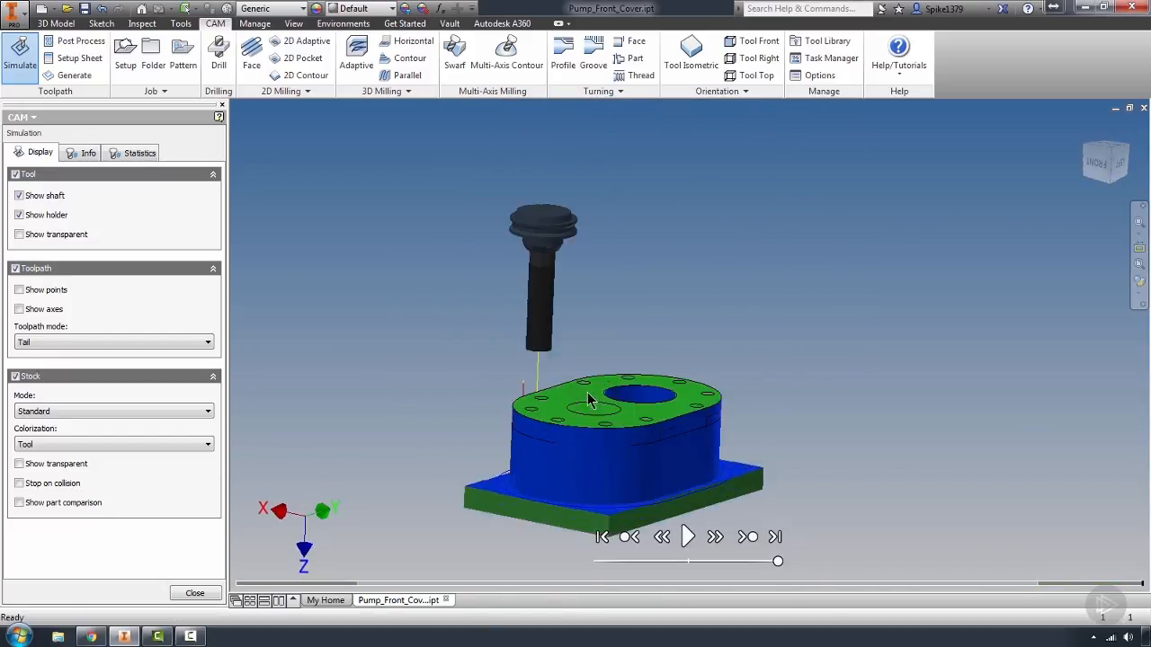
drag(590, 399, 630, 410)
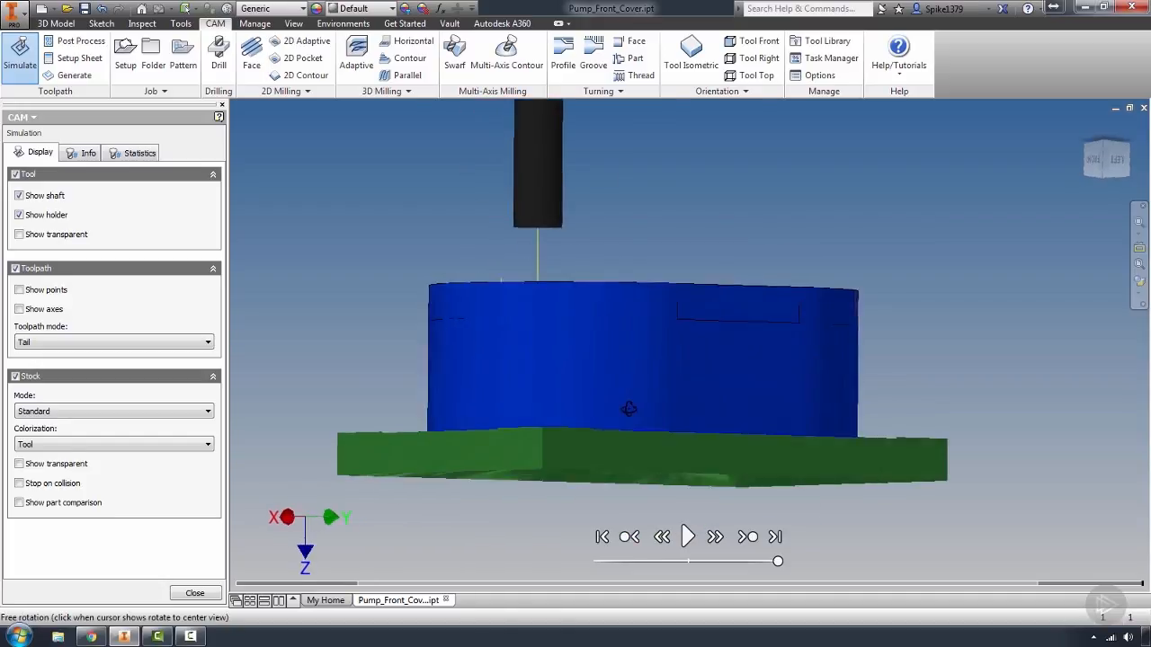